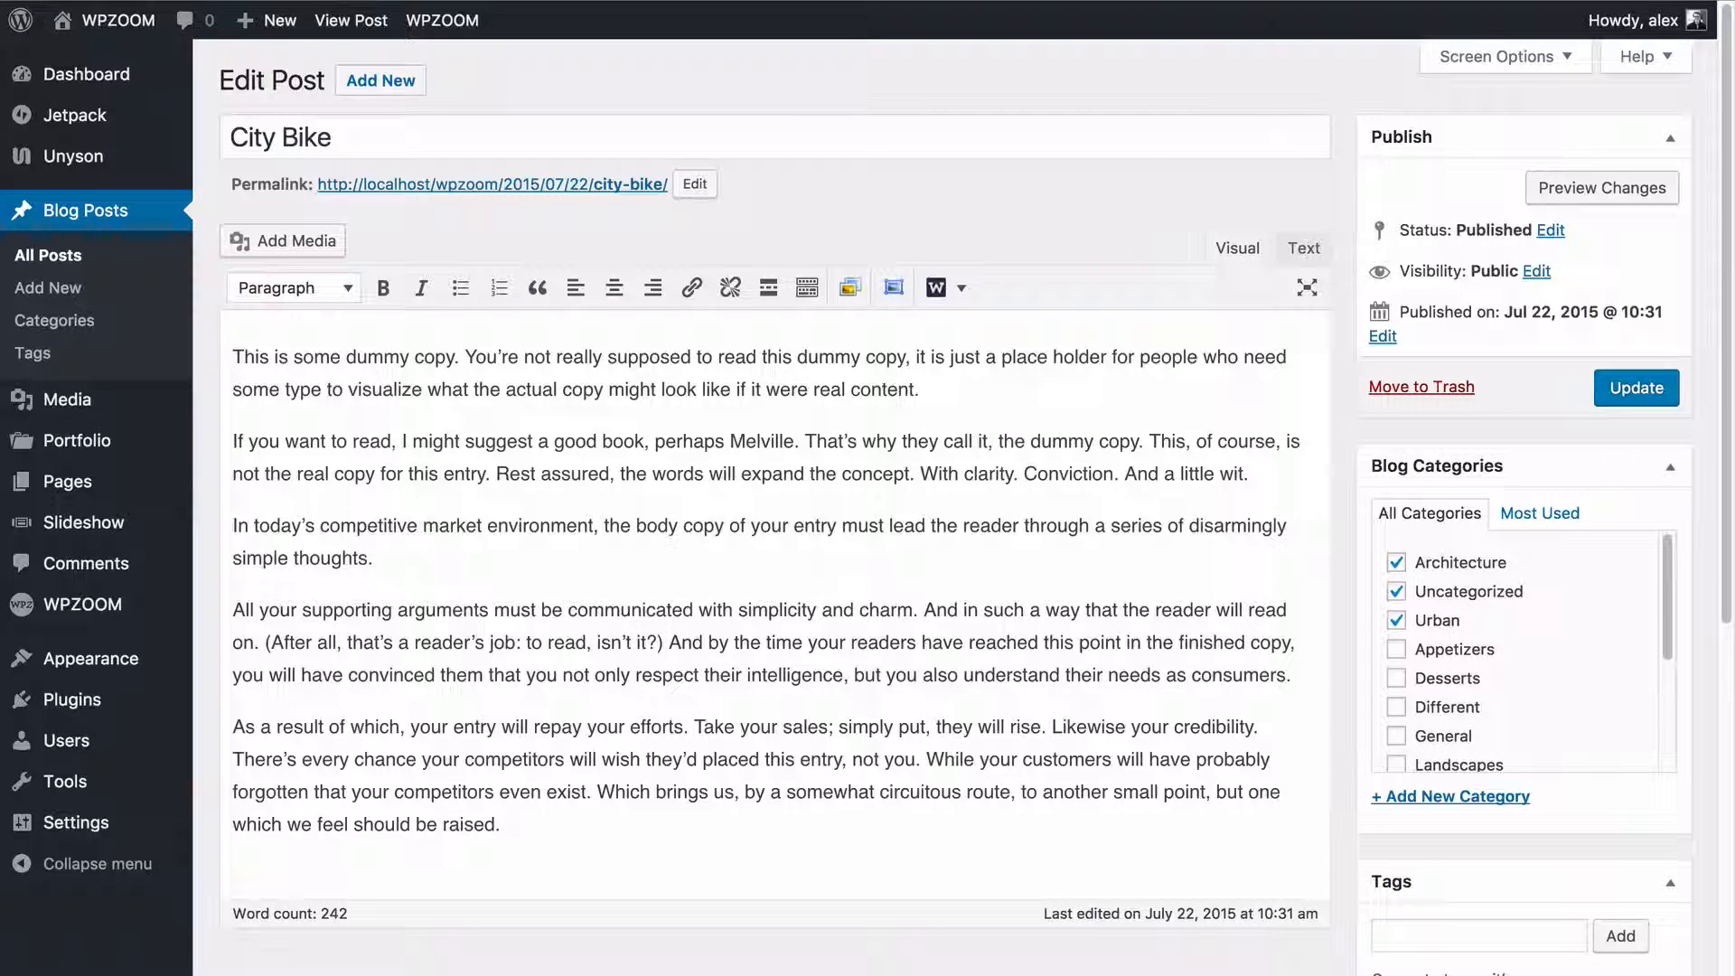
Look over the demo slideshow post, then return to City Bike, after its first paragraph.
left_click(350, 20)
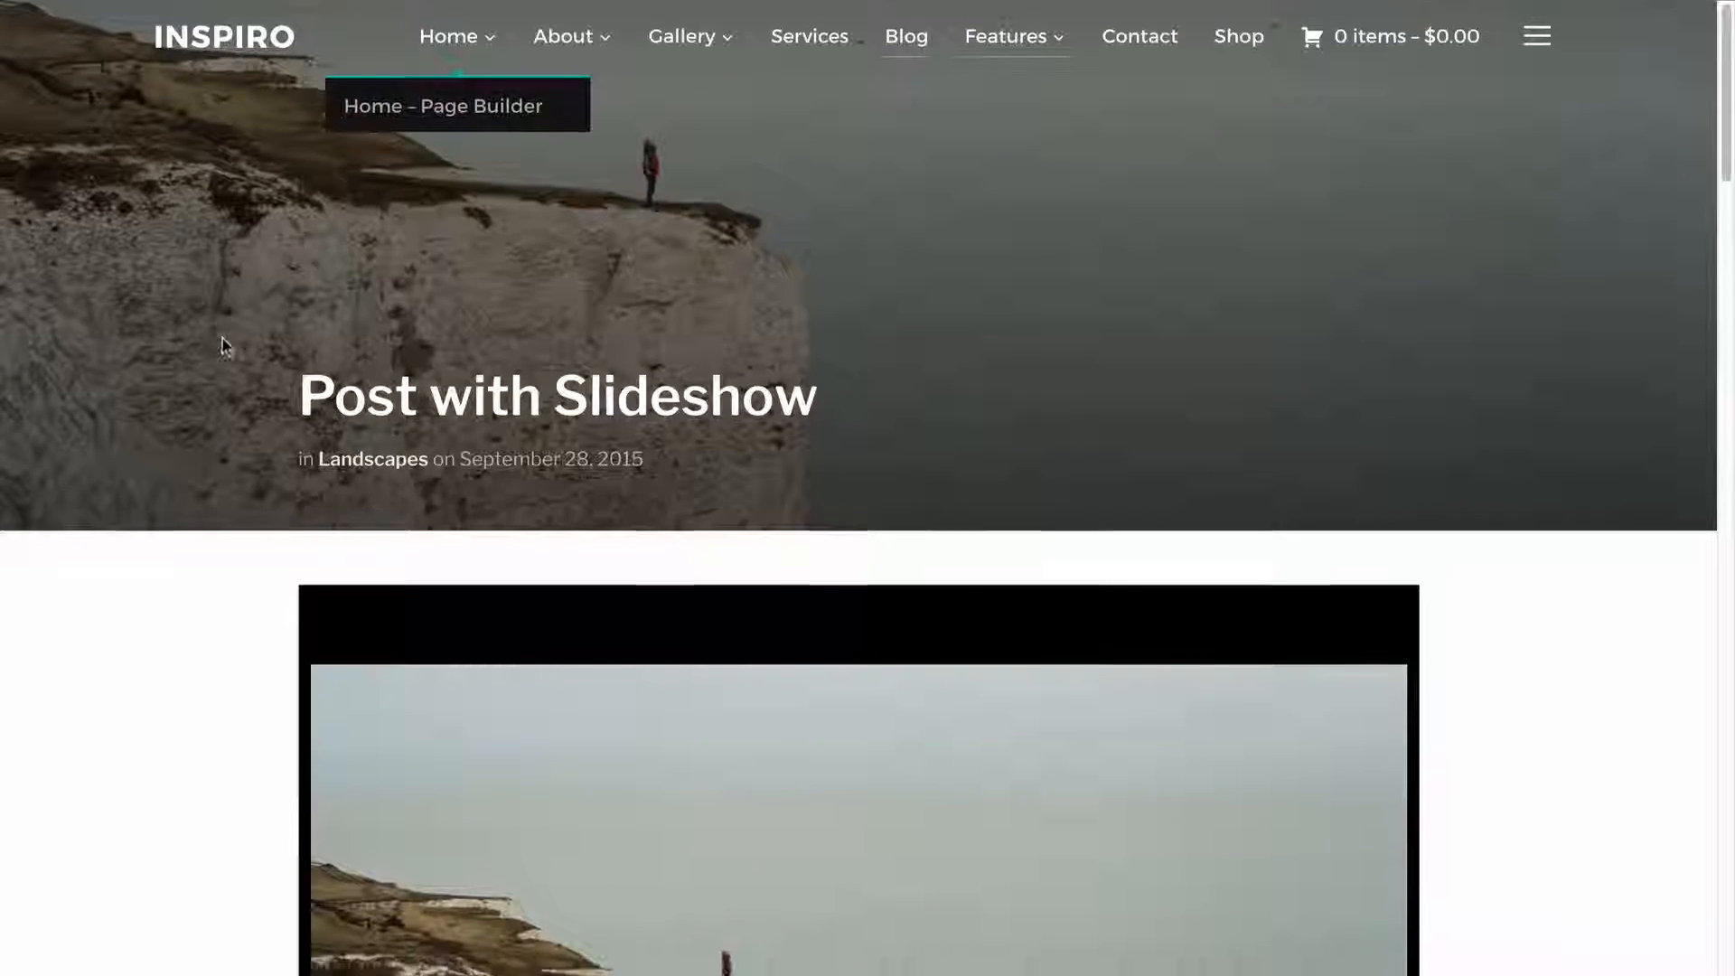
scroll("down", 3)
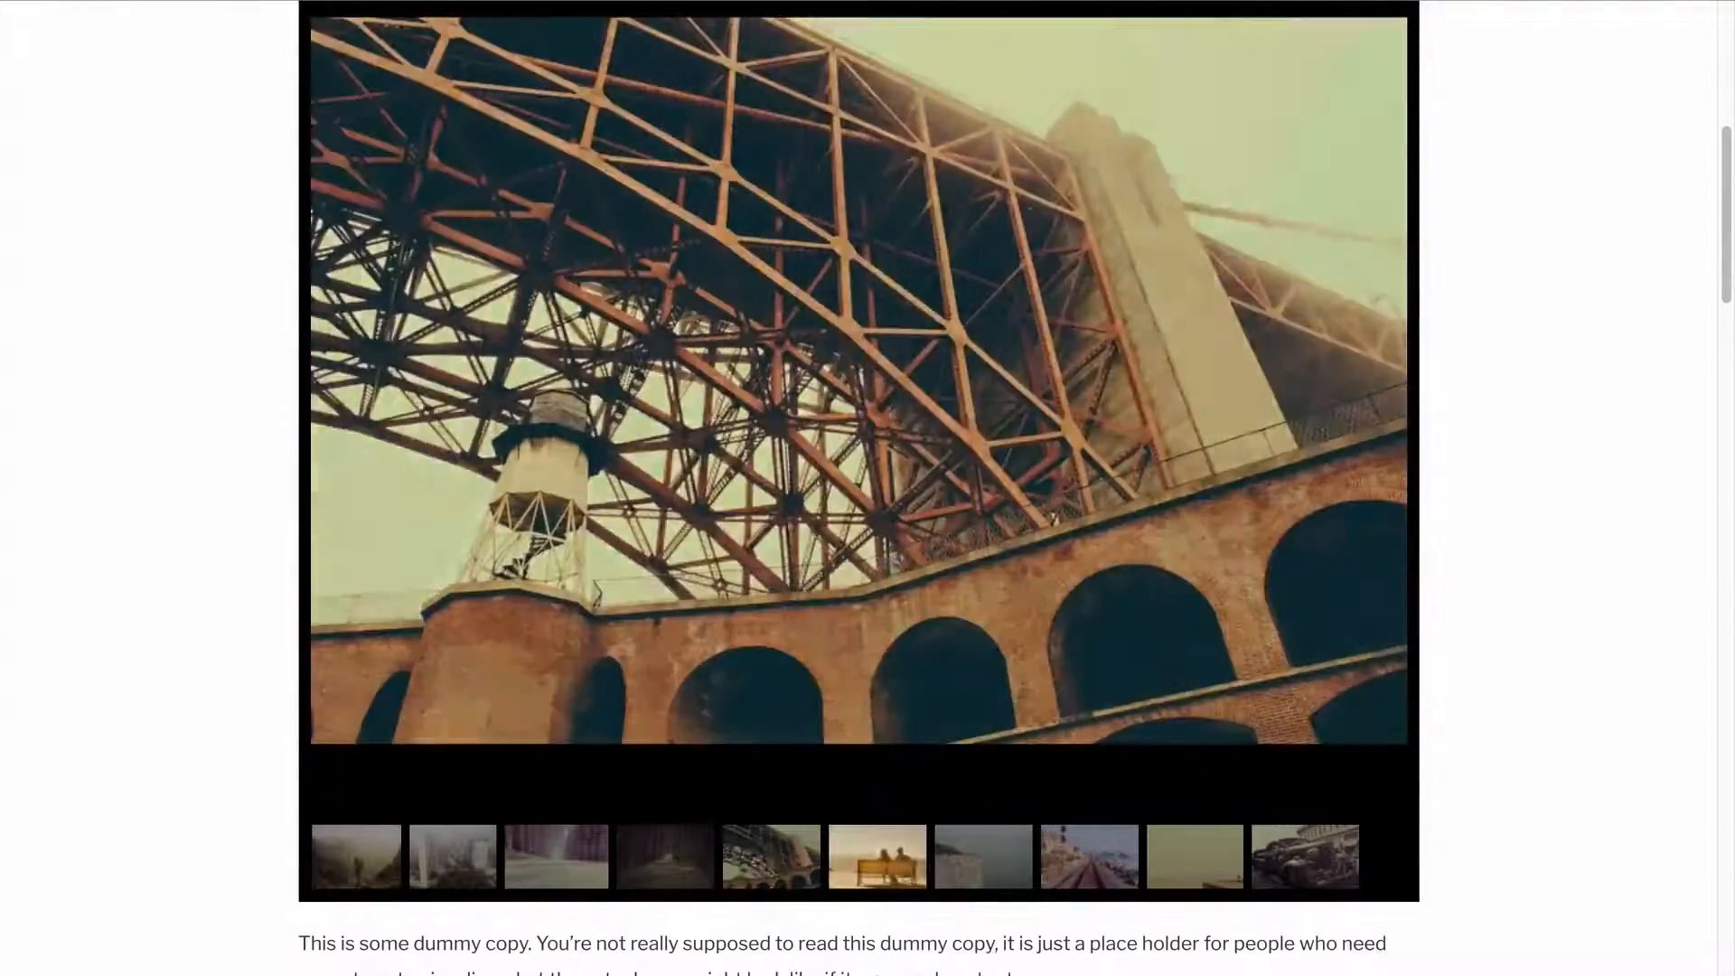
left_click(1303, 857)
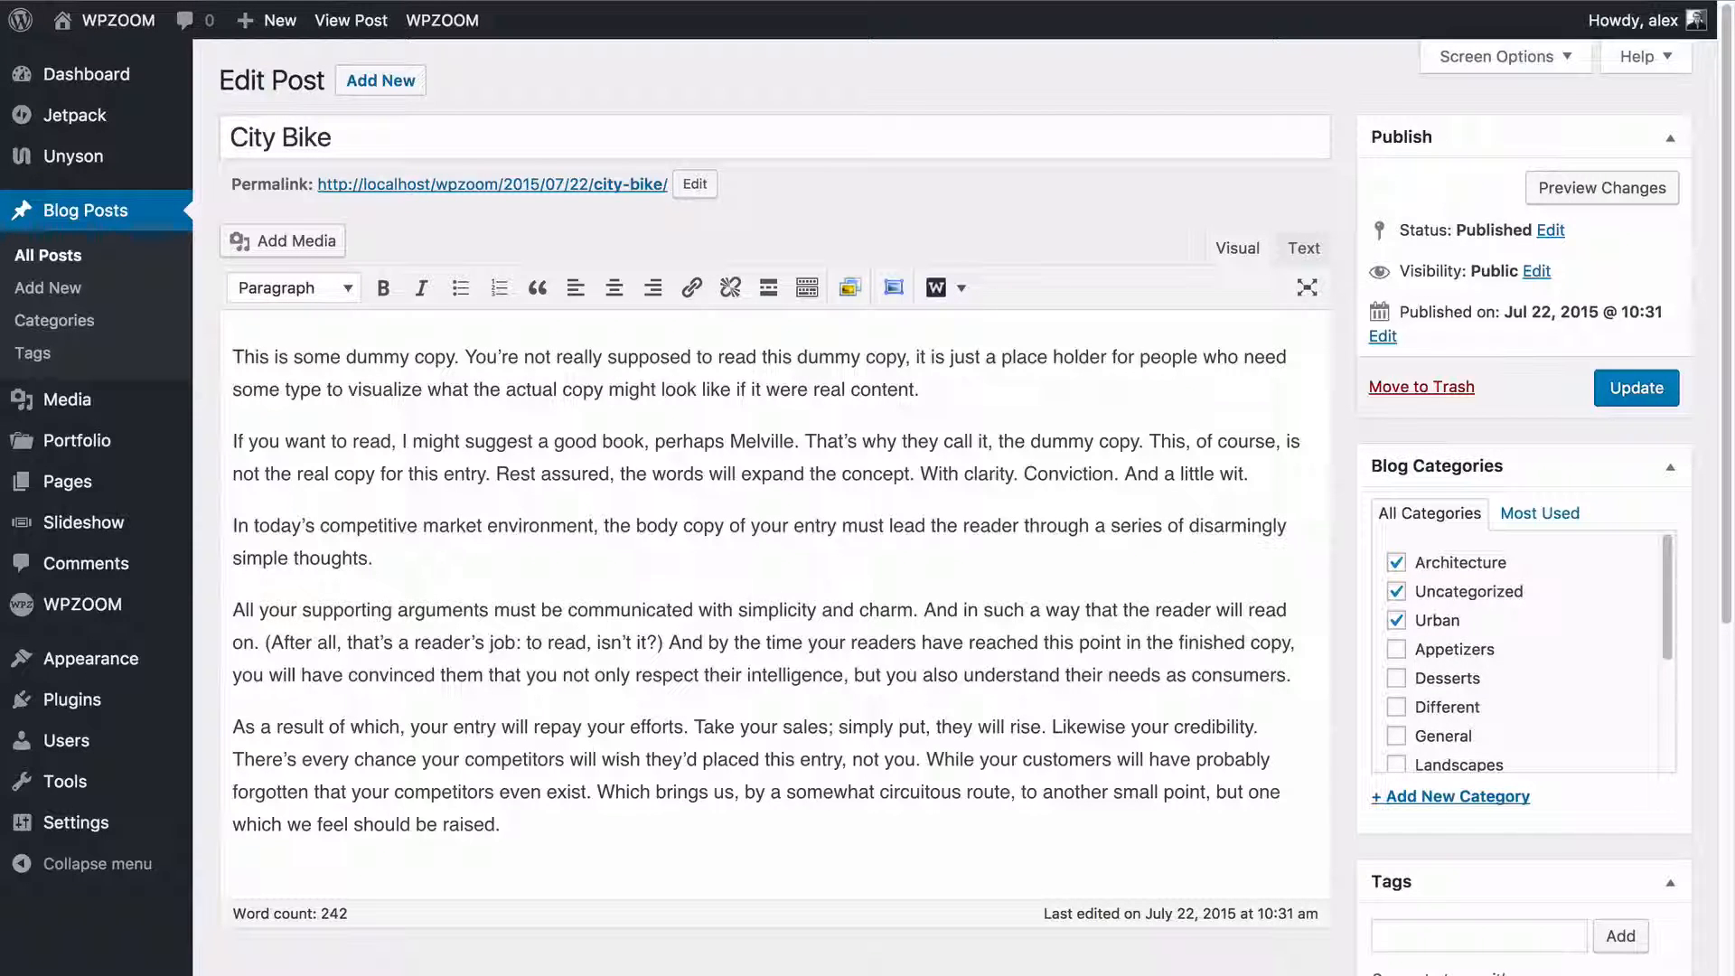
mouse_move(296, 240)
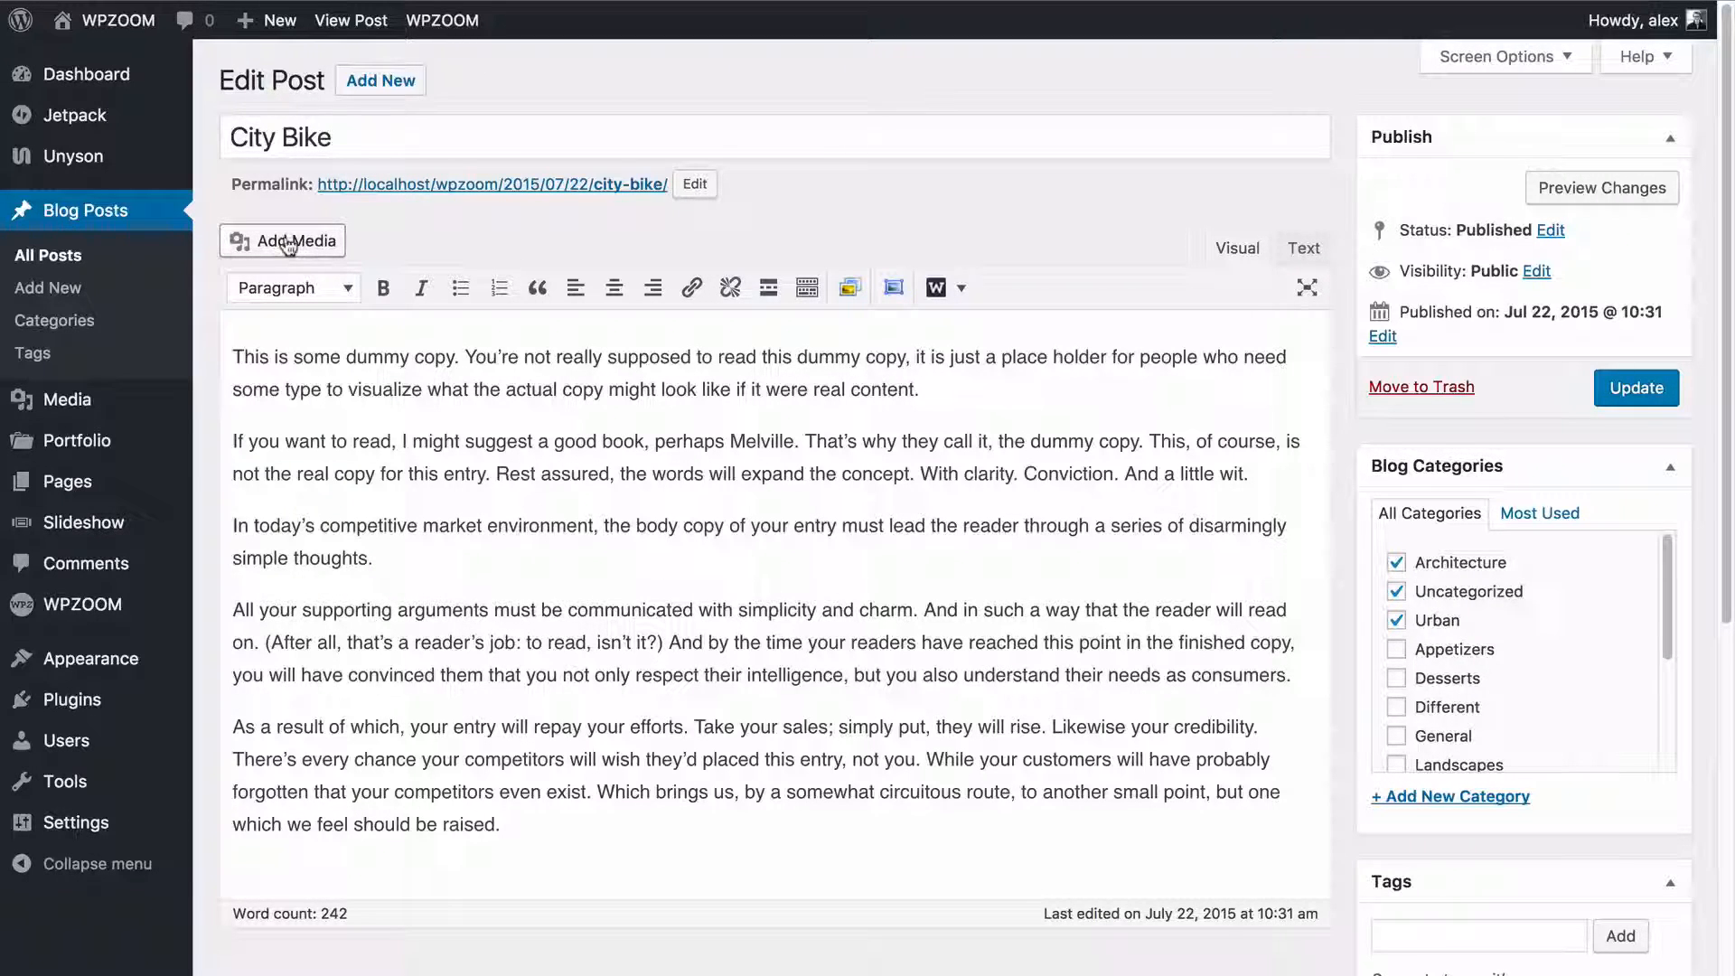
left_click(283, 241)
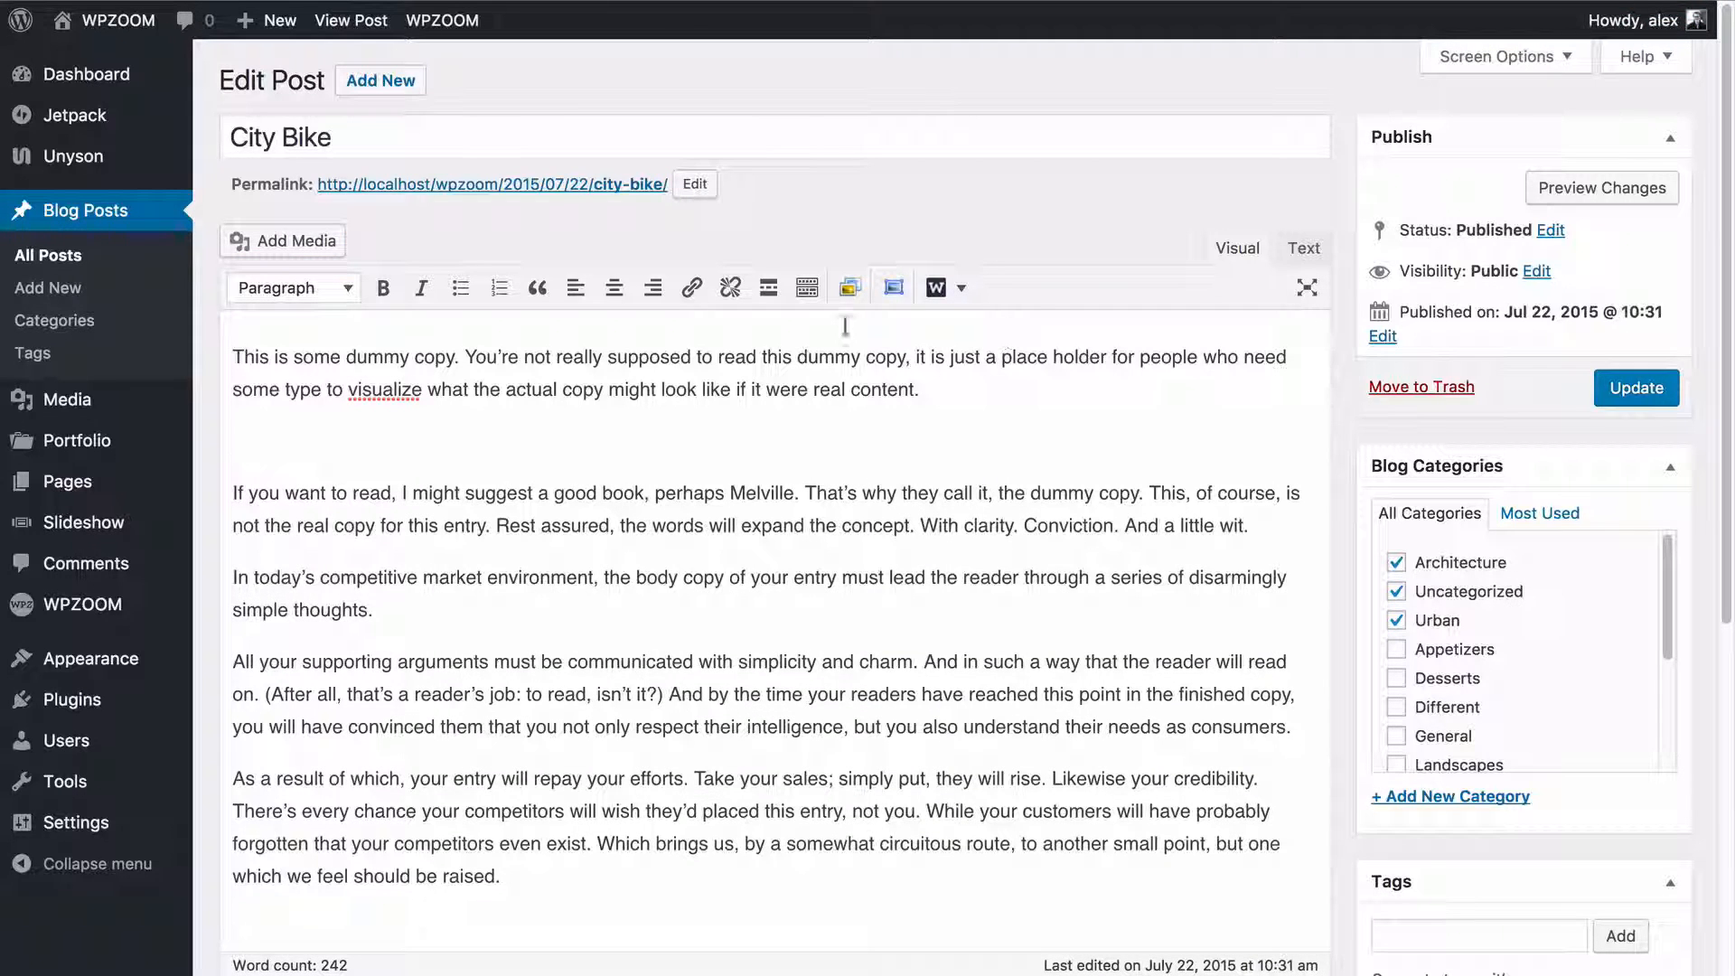
mouse_move(849, 287)
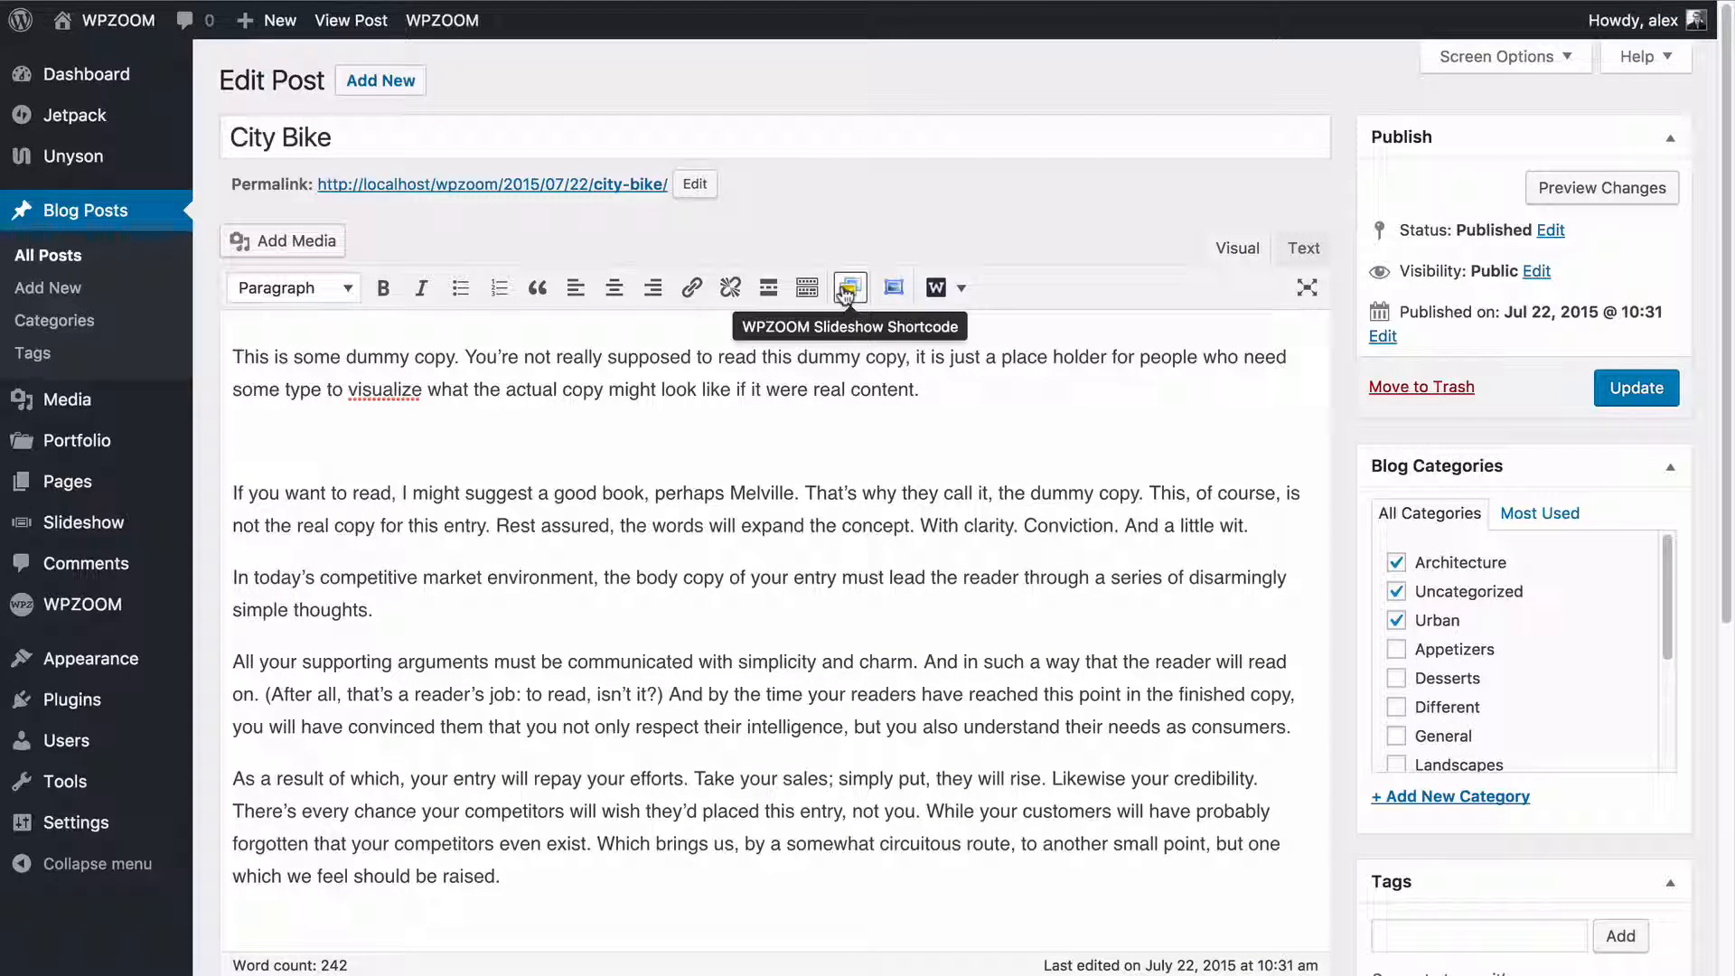
Insert a [wzslider] shortcode, keeping Fade as the transition effect.
left_click(849, 288)
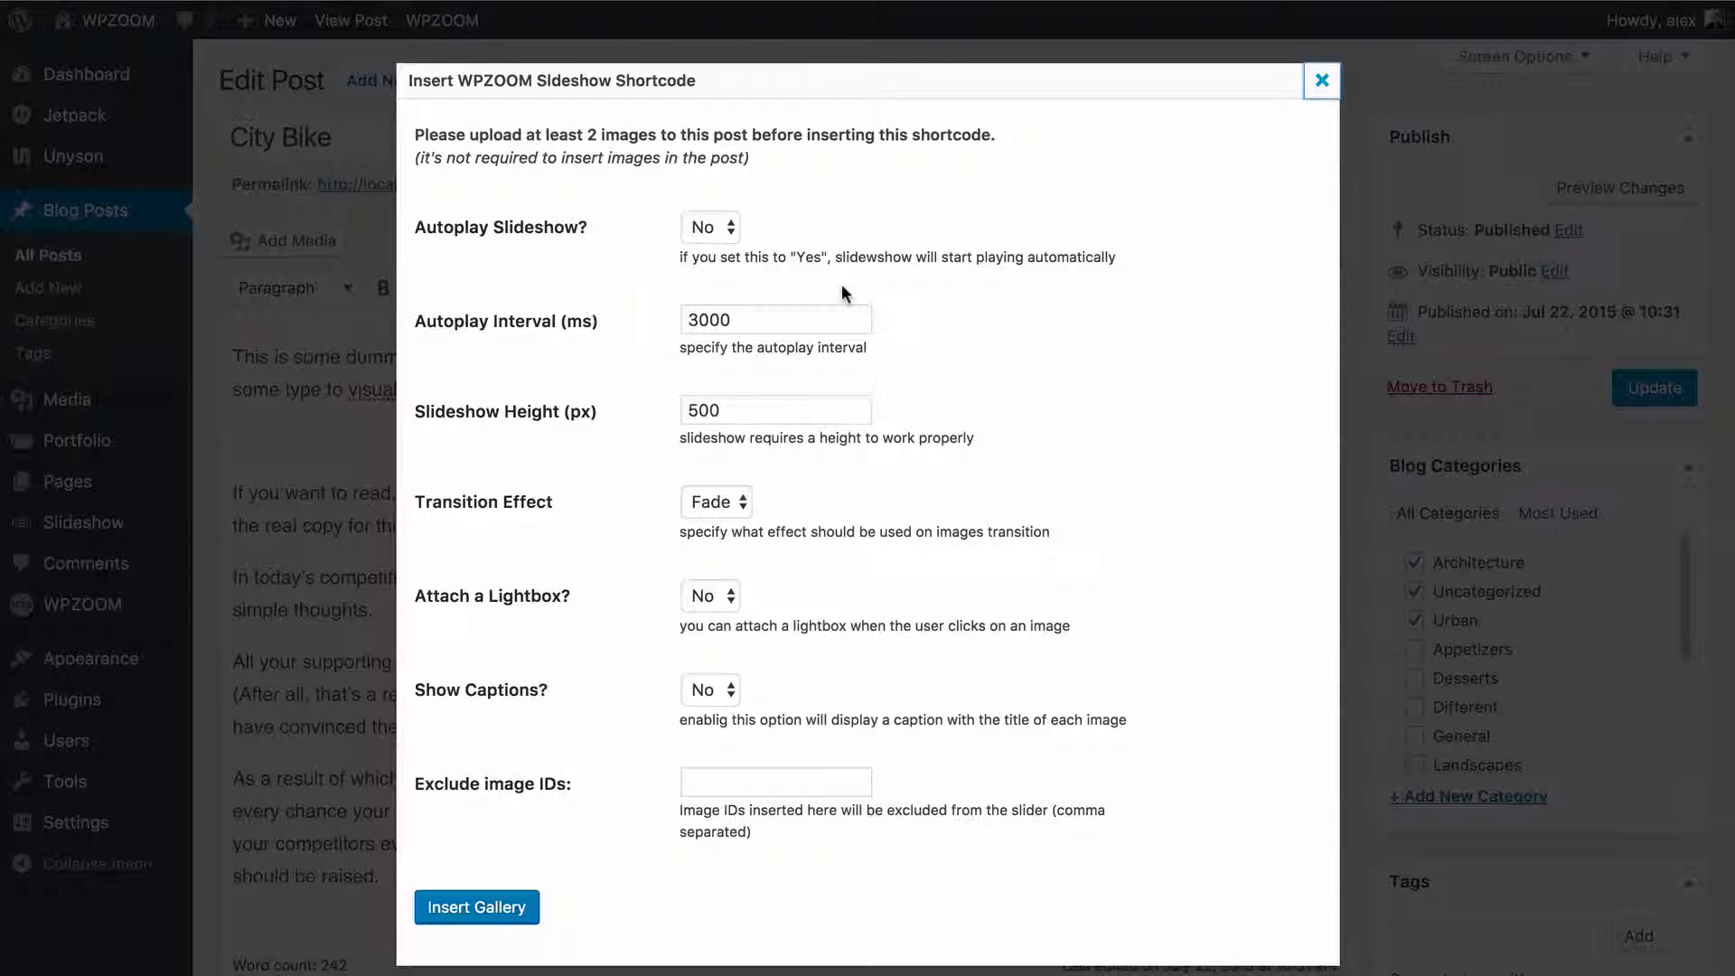
mouse_move(559, 299)
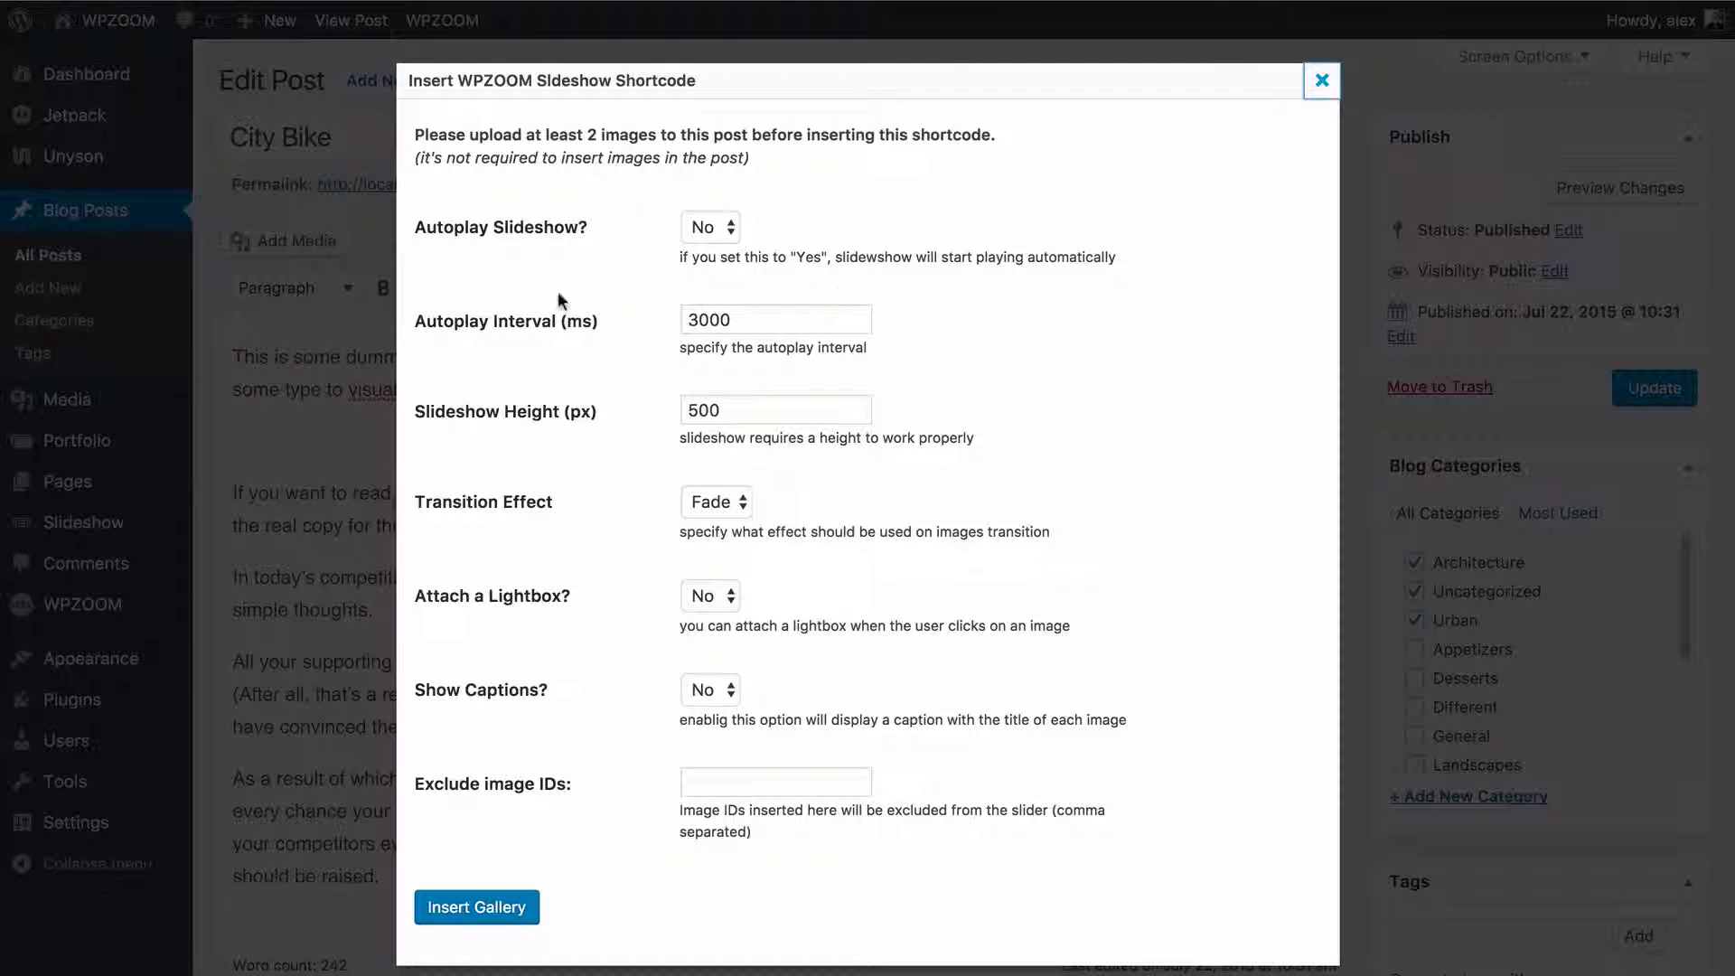
mouse_move(636, 358)
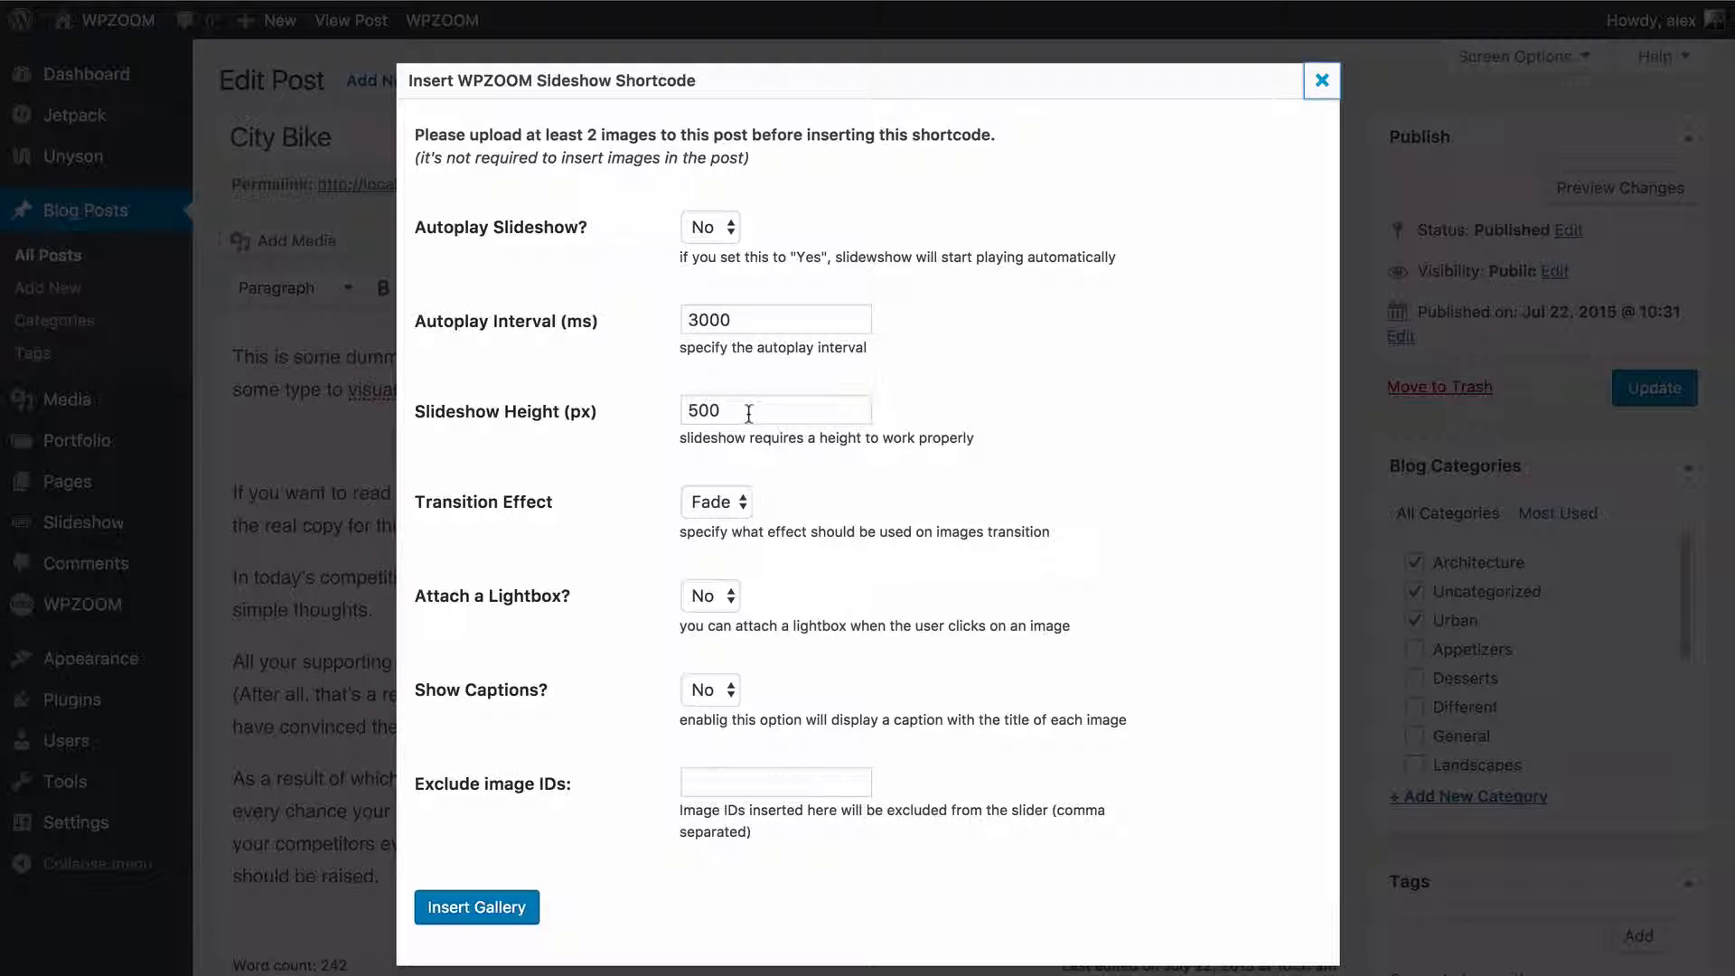
left_click(715, 502)
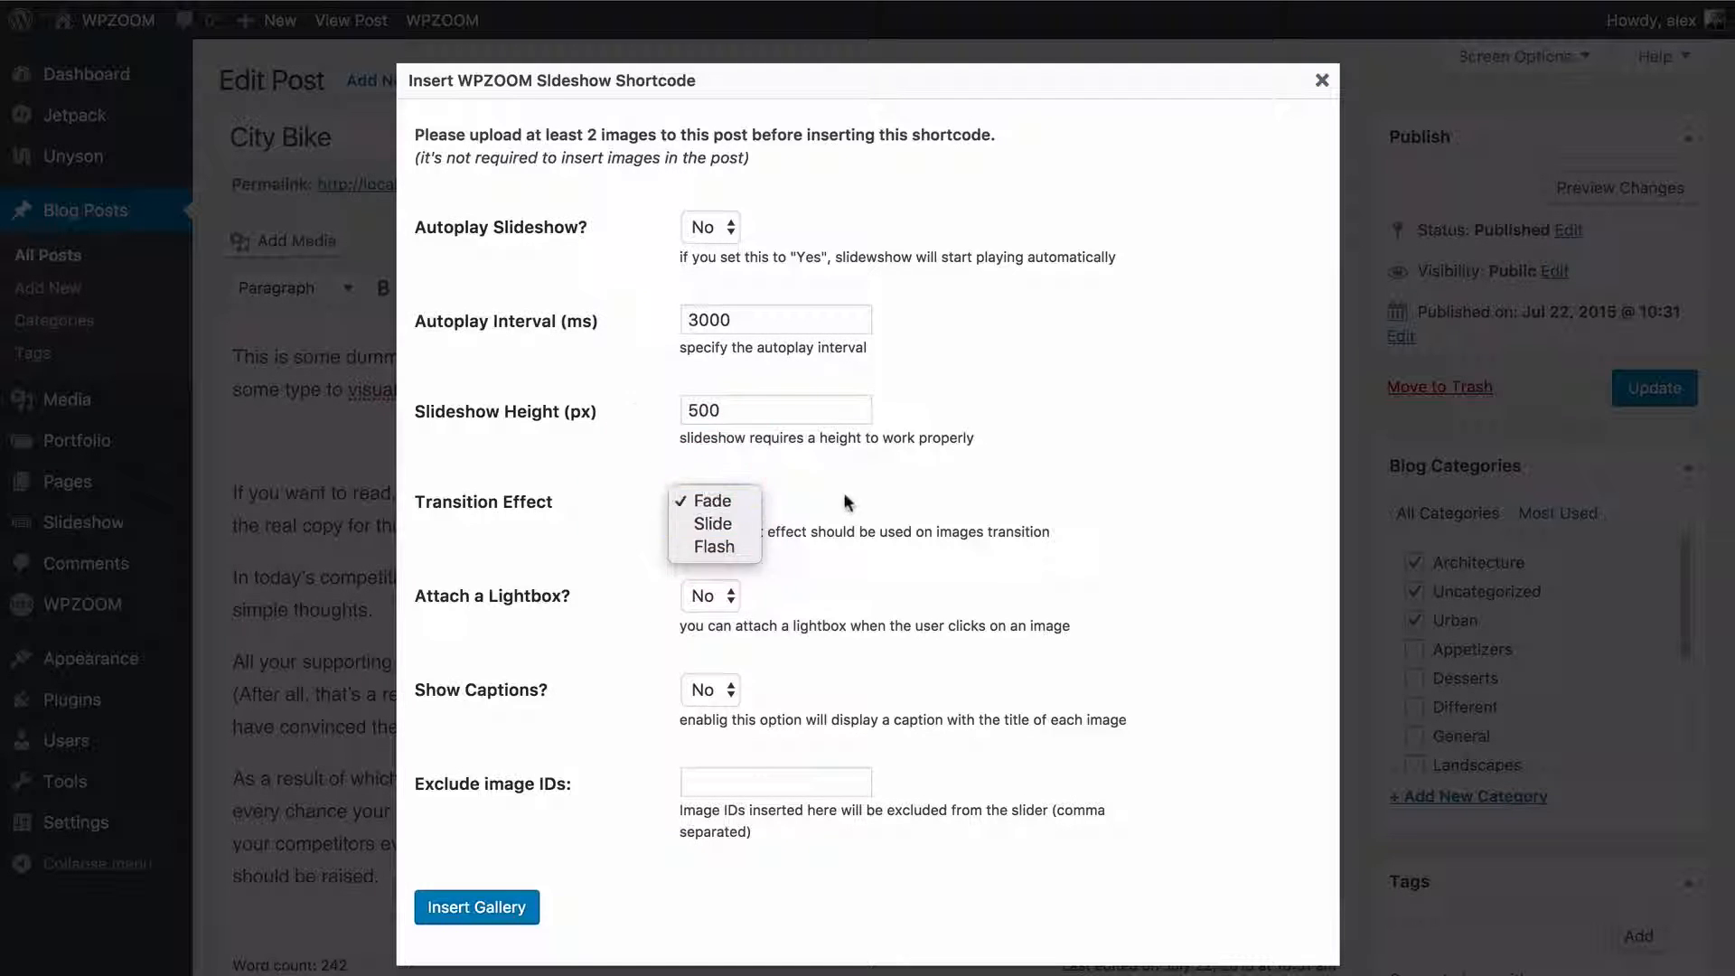
left_click(710, 500)
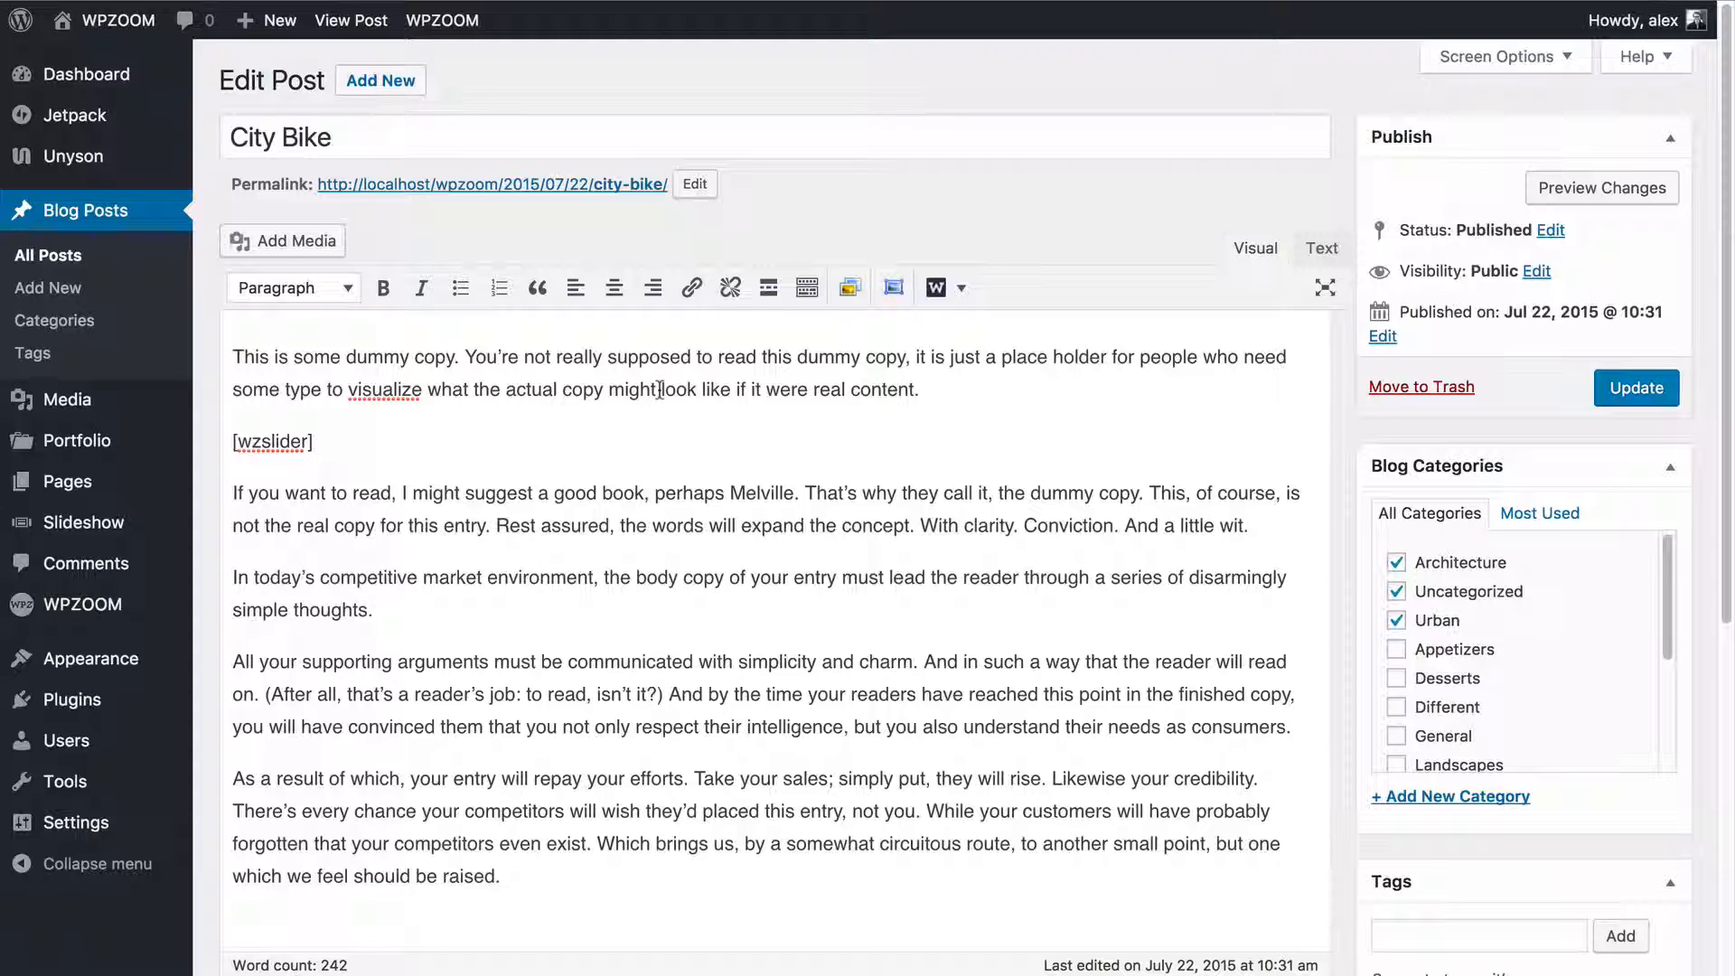
mouse_move(1602, 187)
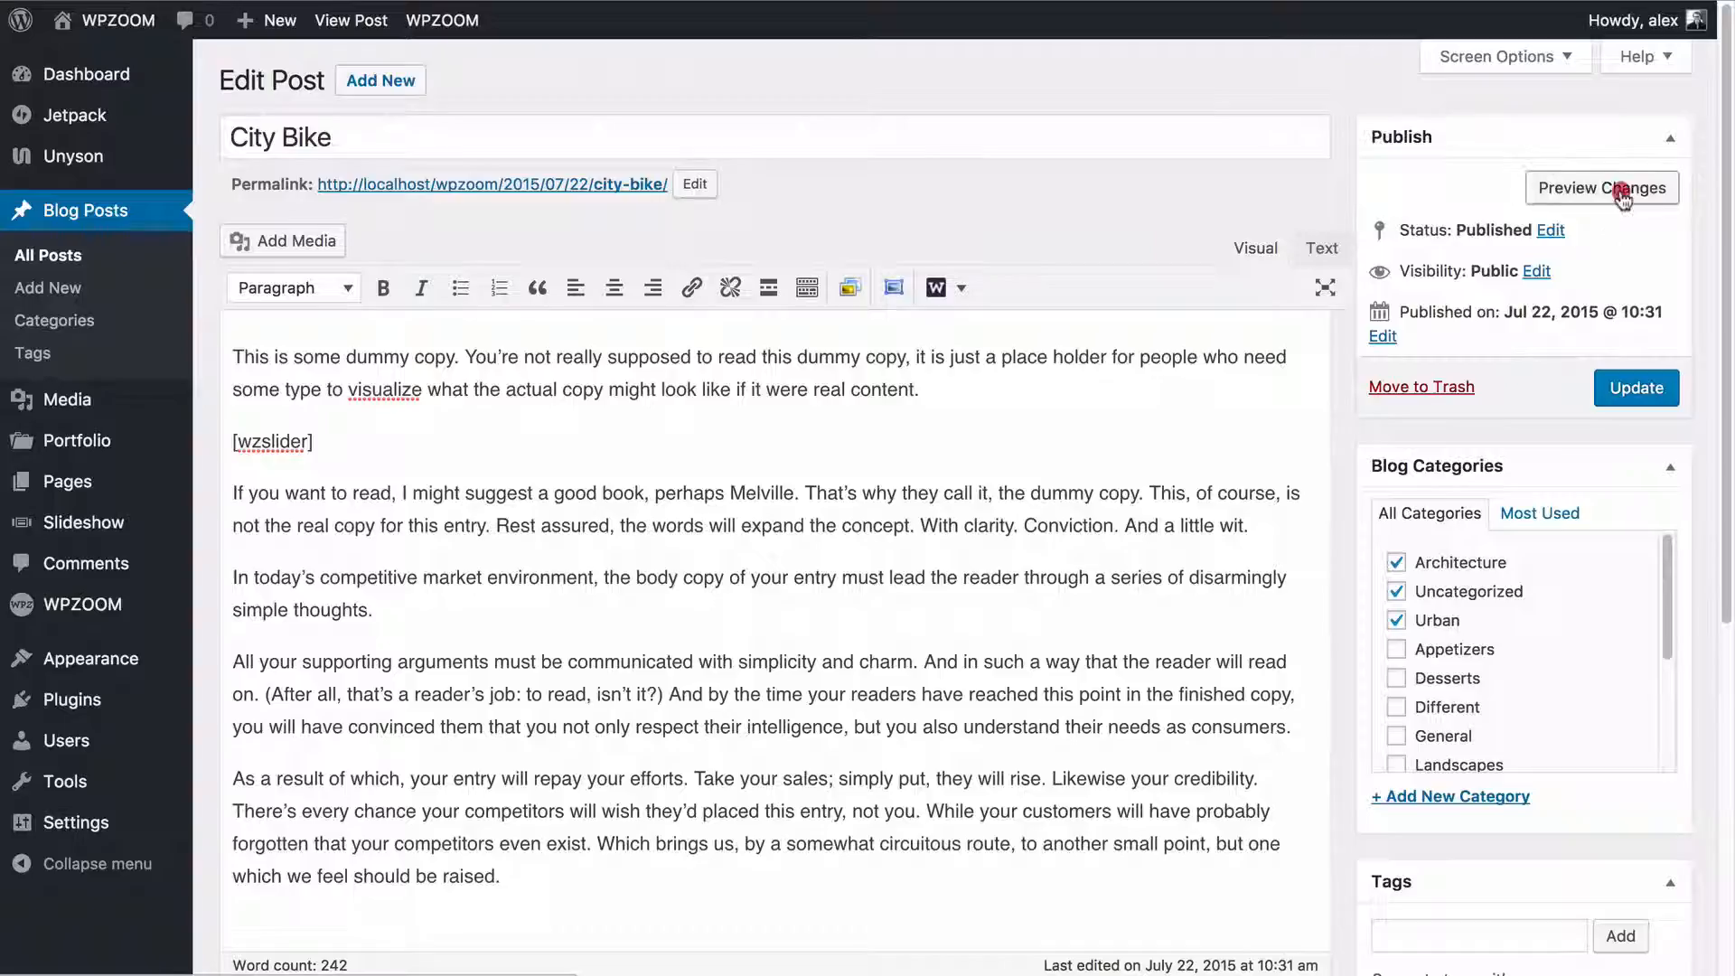
left_click(1601, 187)
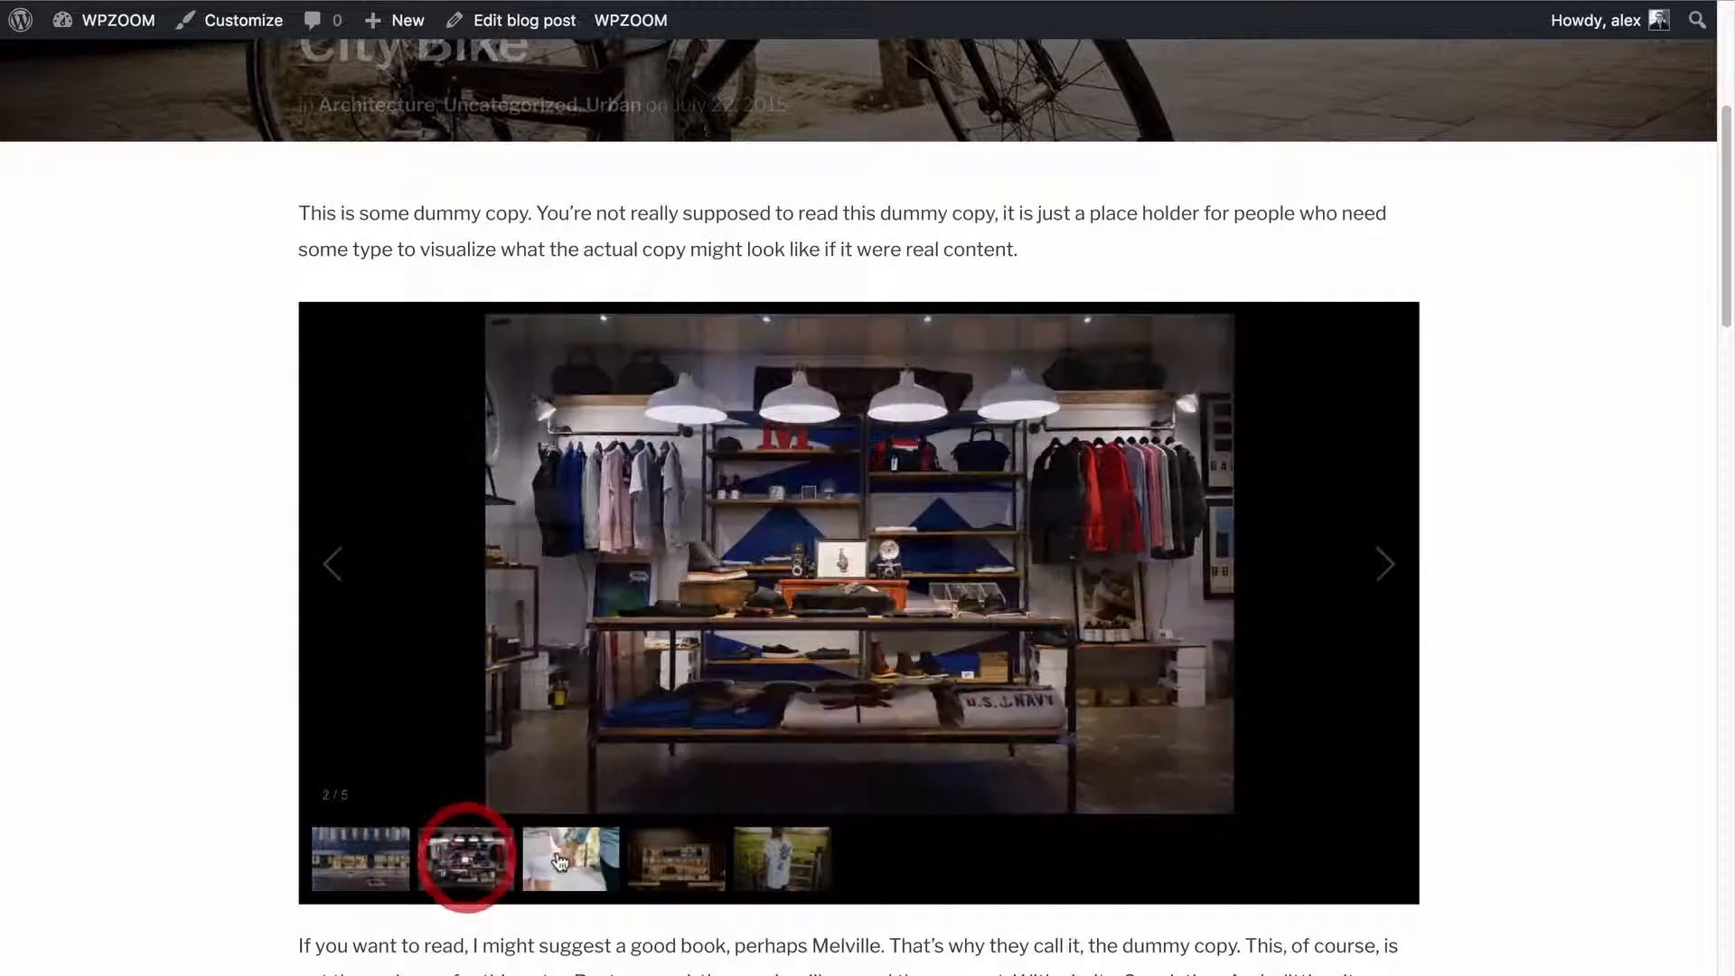
left_click(523, 20)
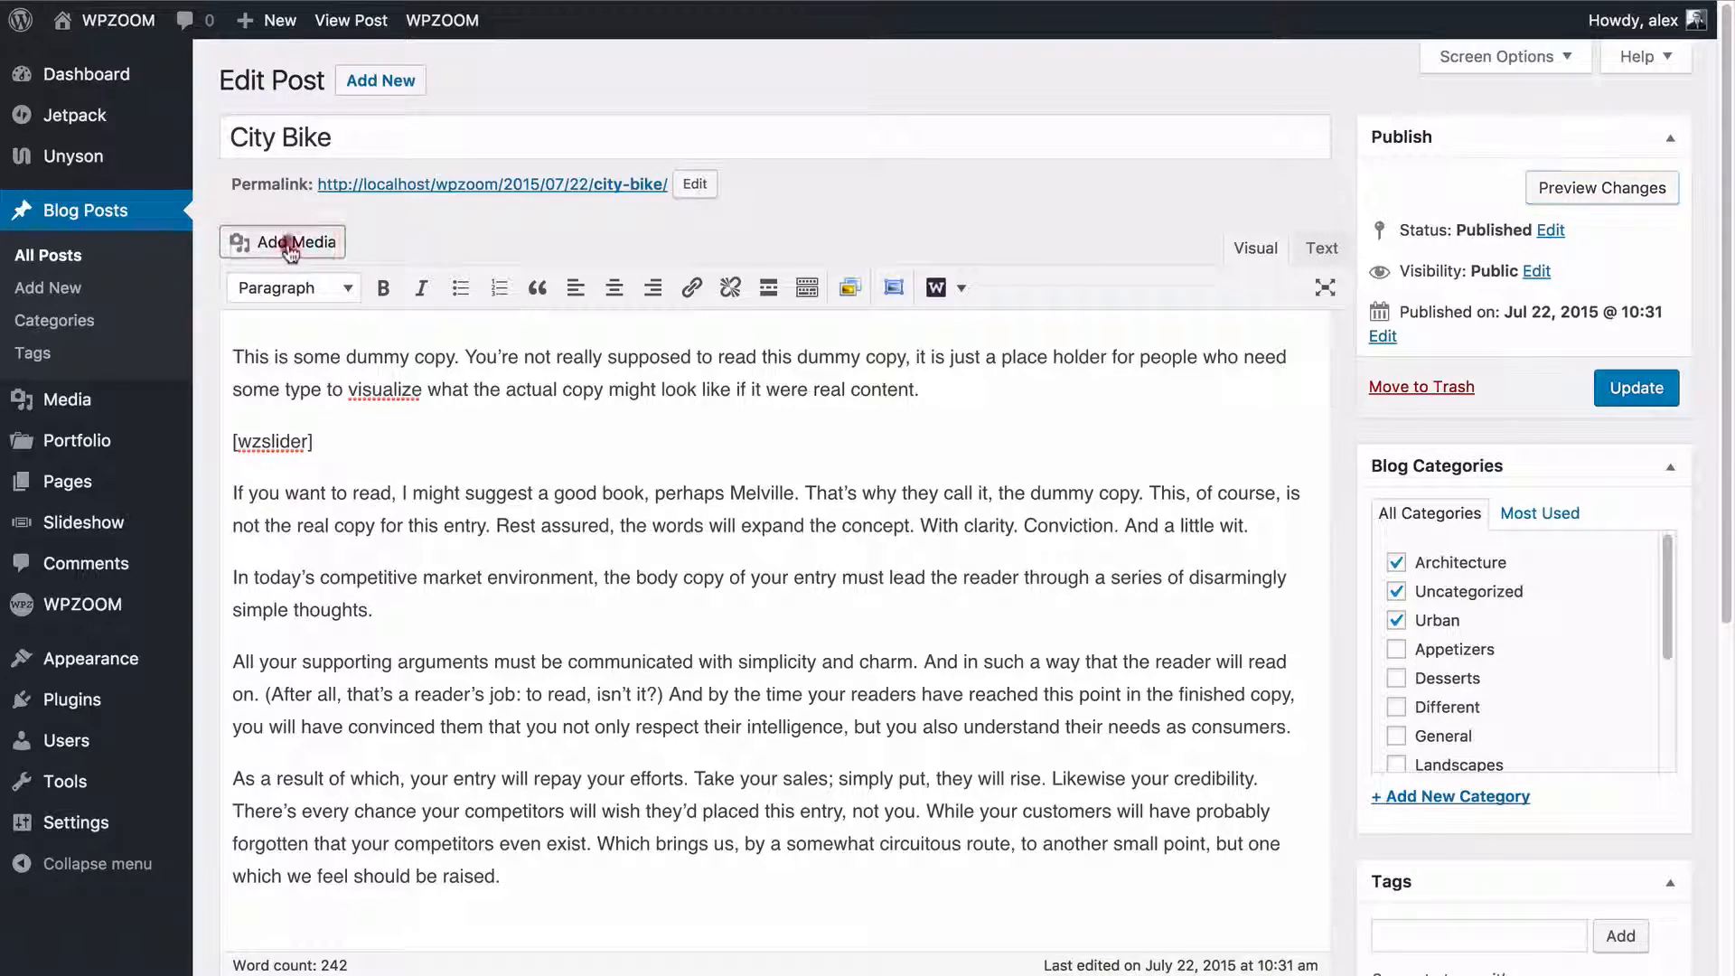
Filter media to City Bike uploads and retitle the storefront image 'This is a caption'.
left_click(283, 242)
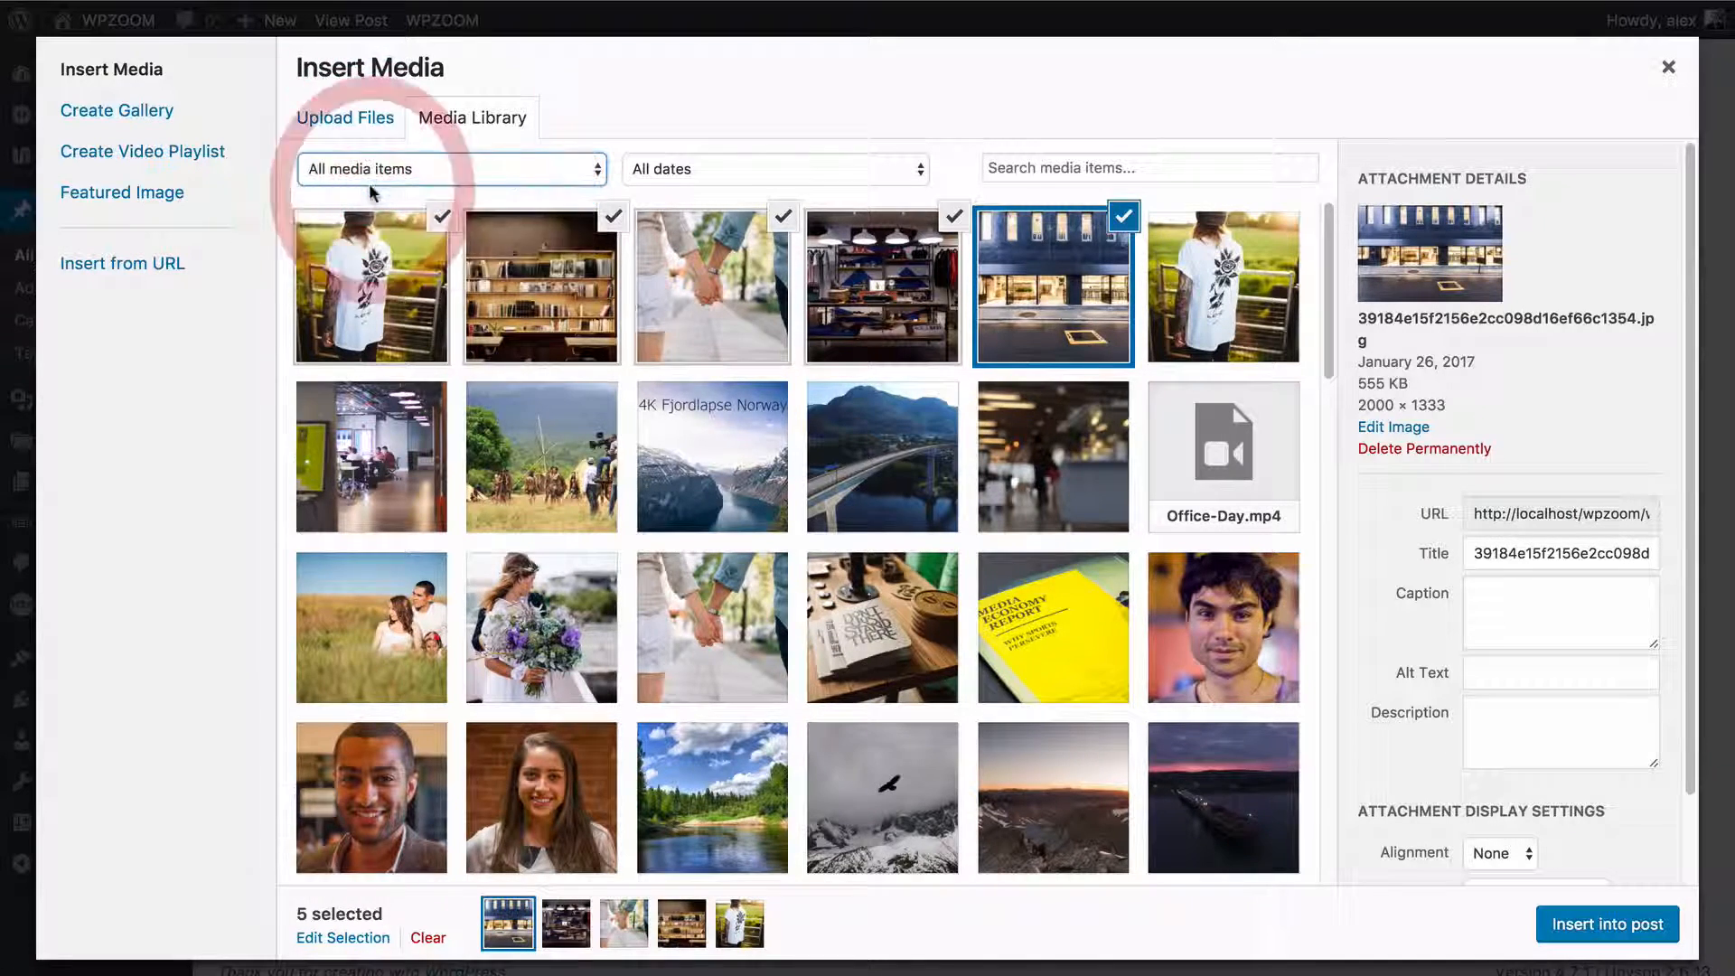
left_click(451, 168)
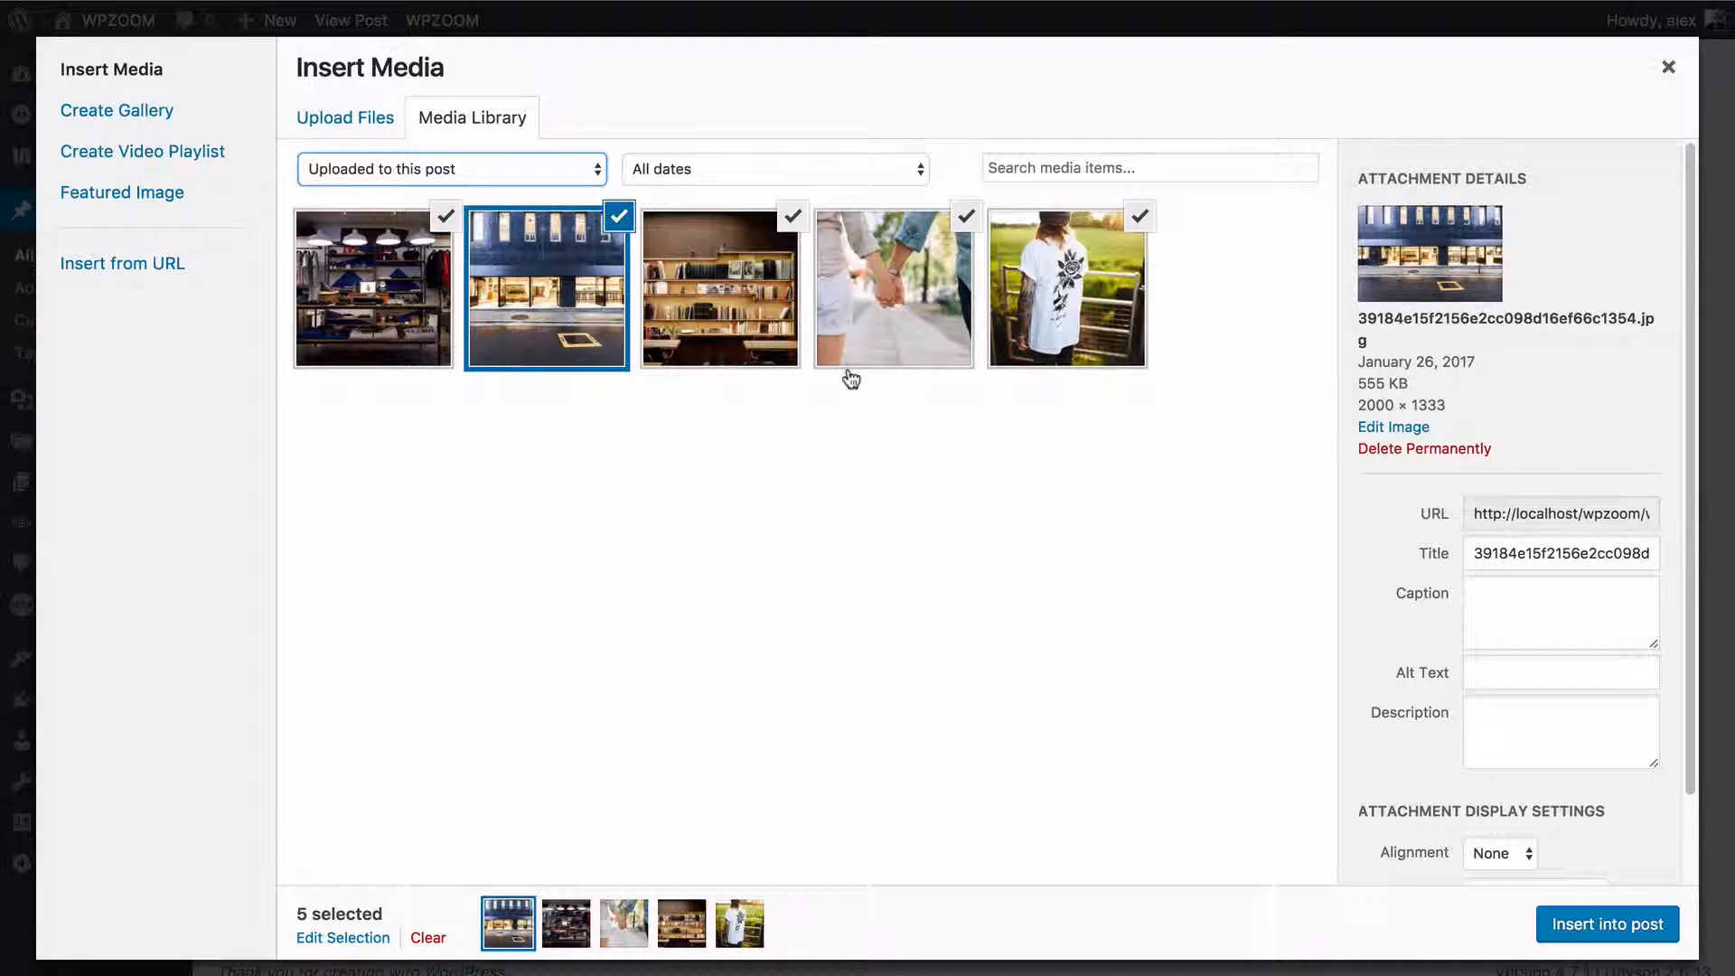
triple_click(1561, 554)
type("T")
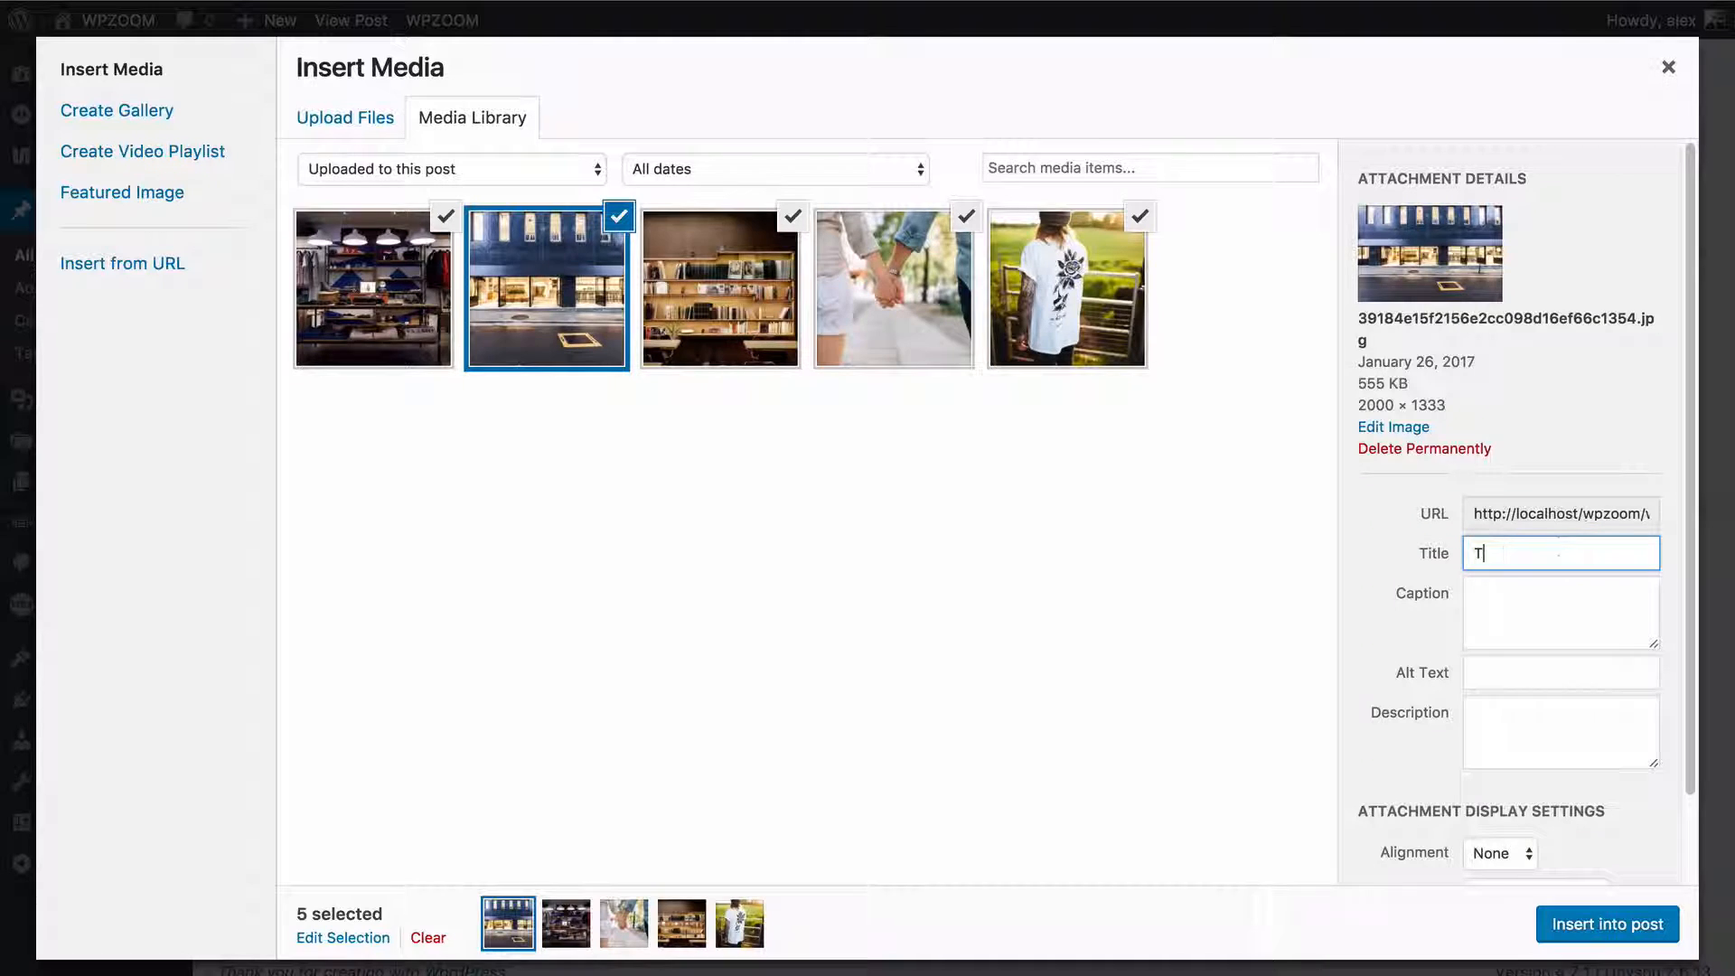
type("his is a caption")
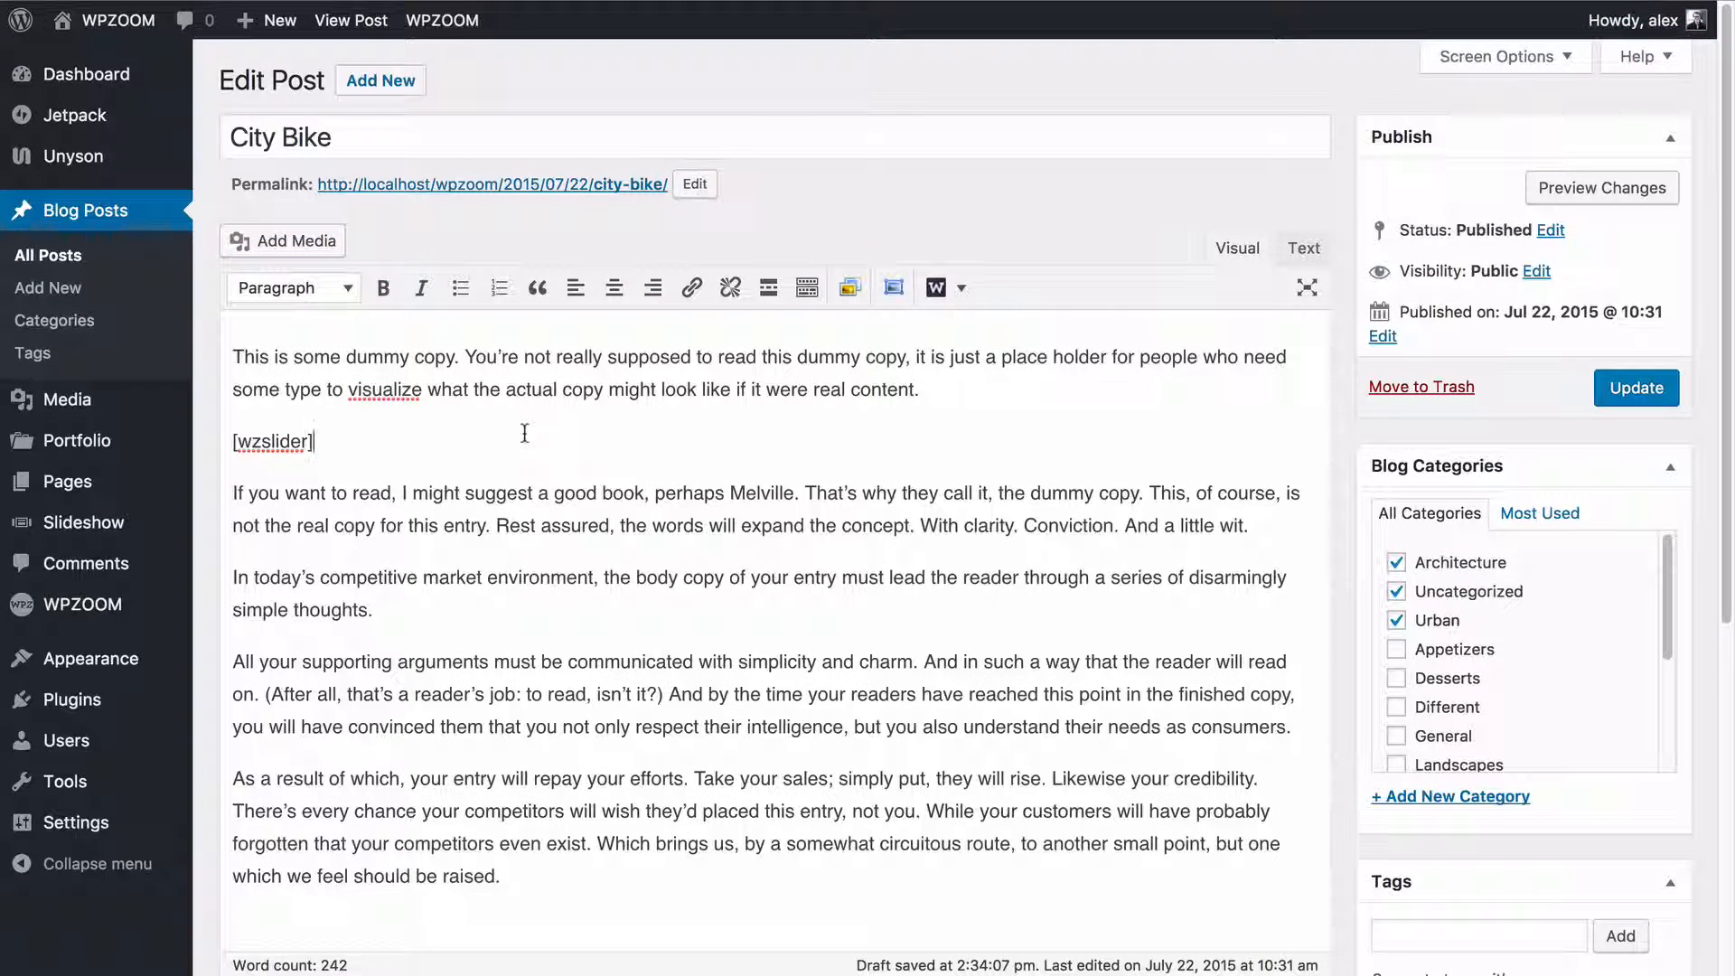
mouse_move(64, 400)
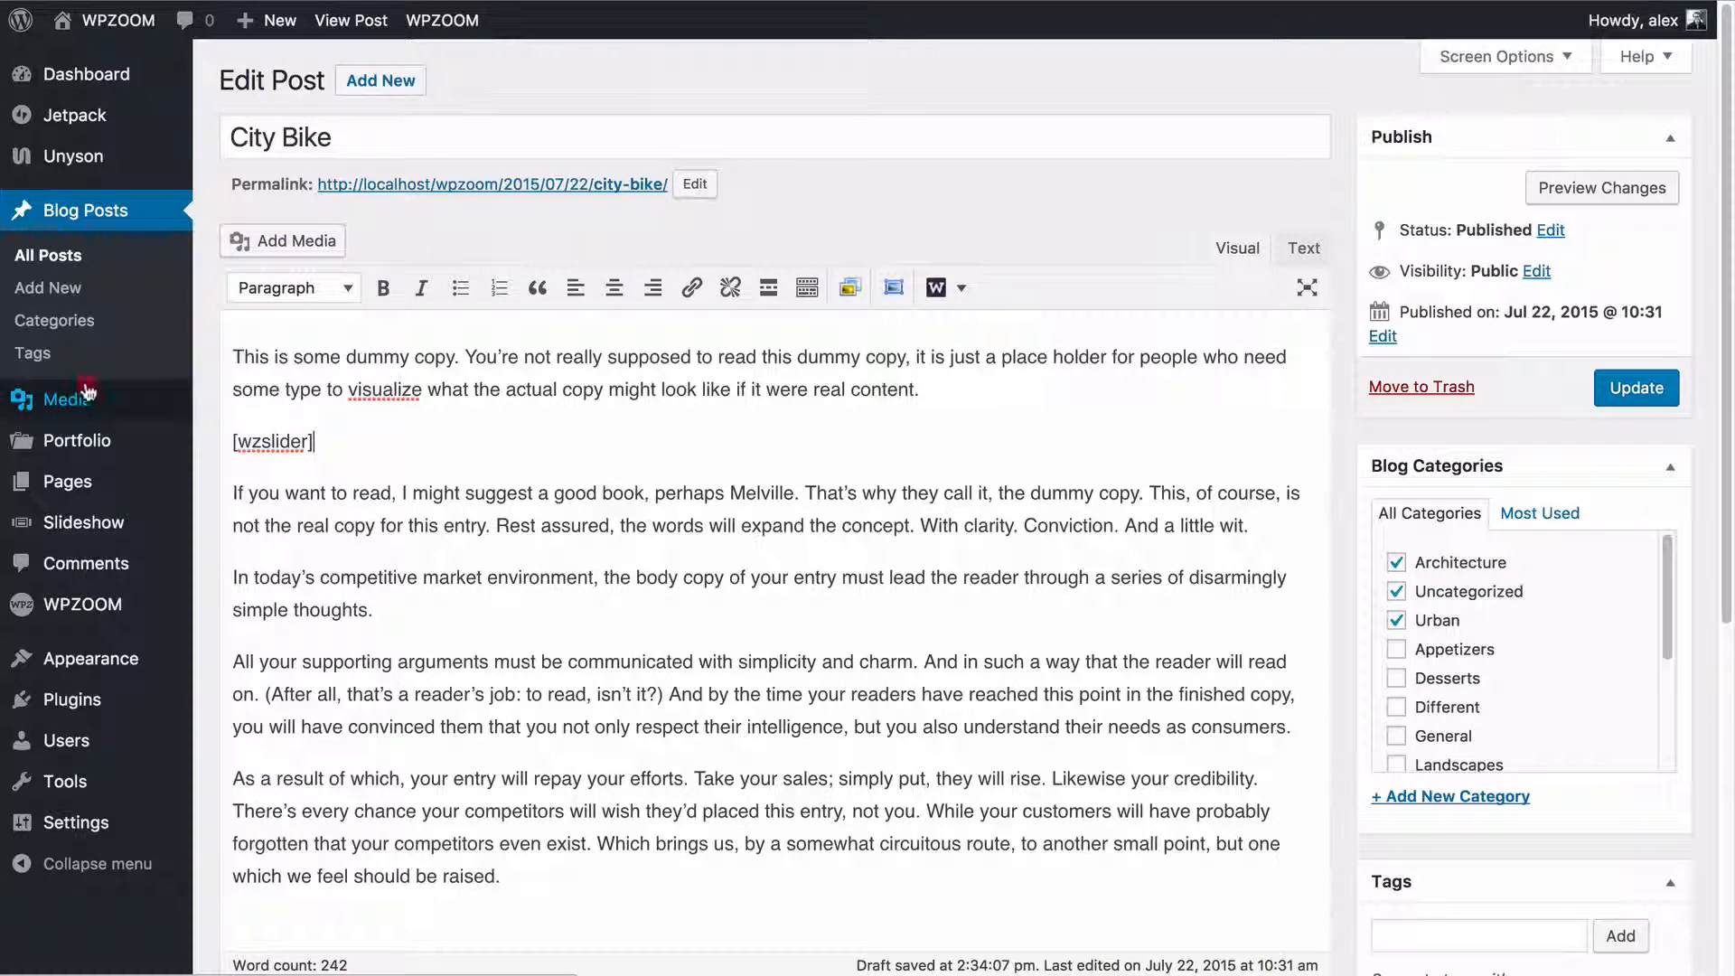
left_click(69, 399)
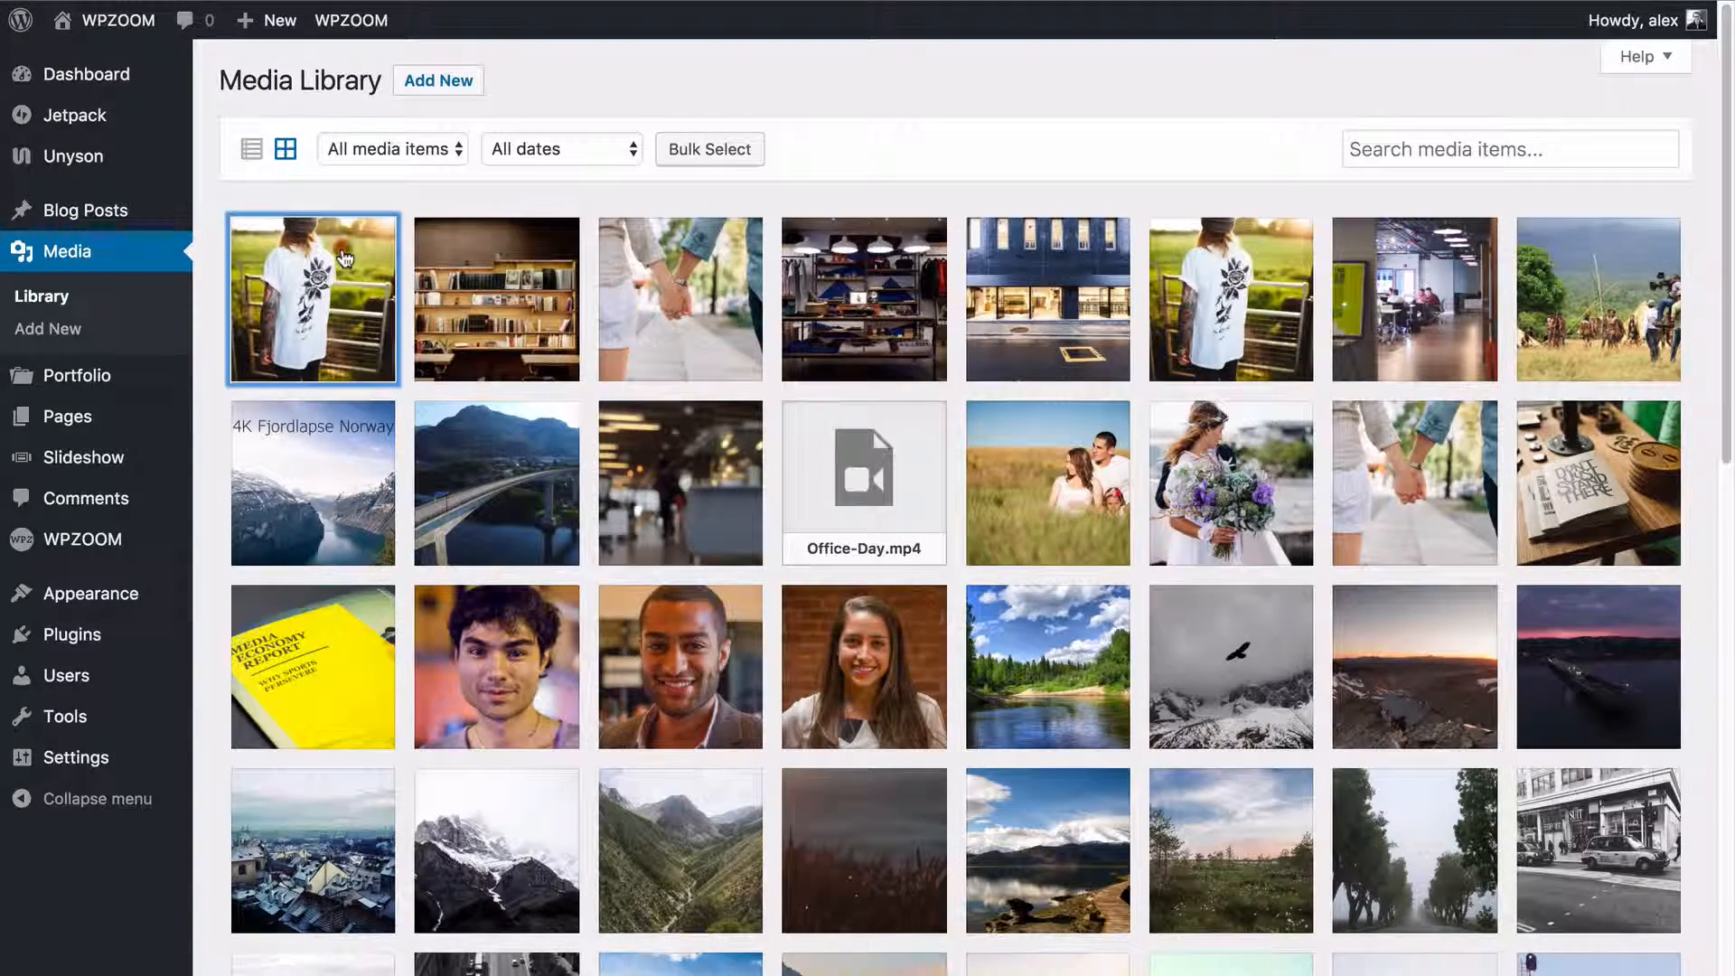
left_click(312, 299)
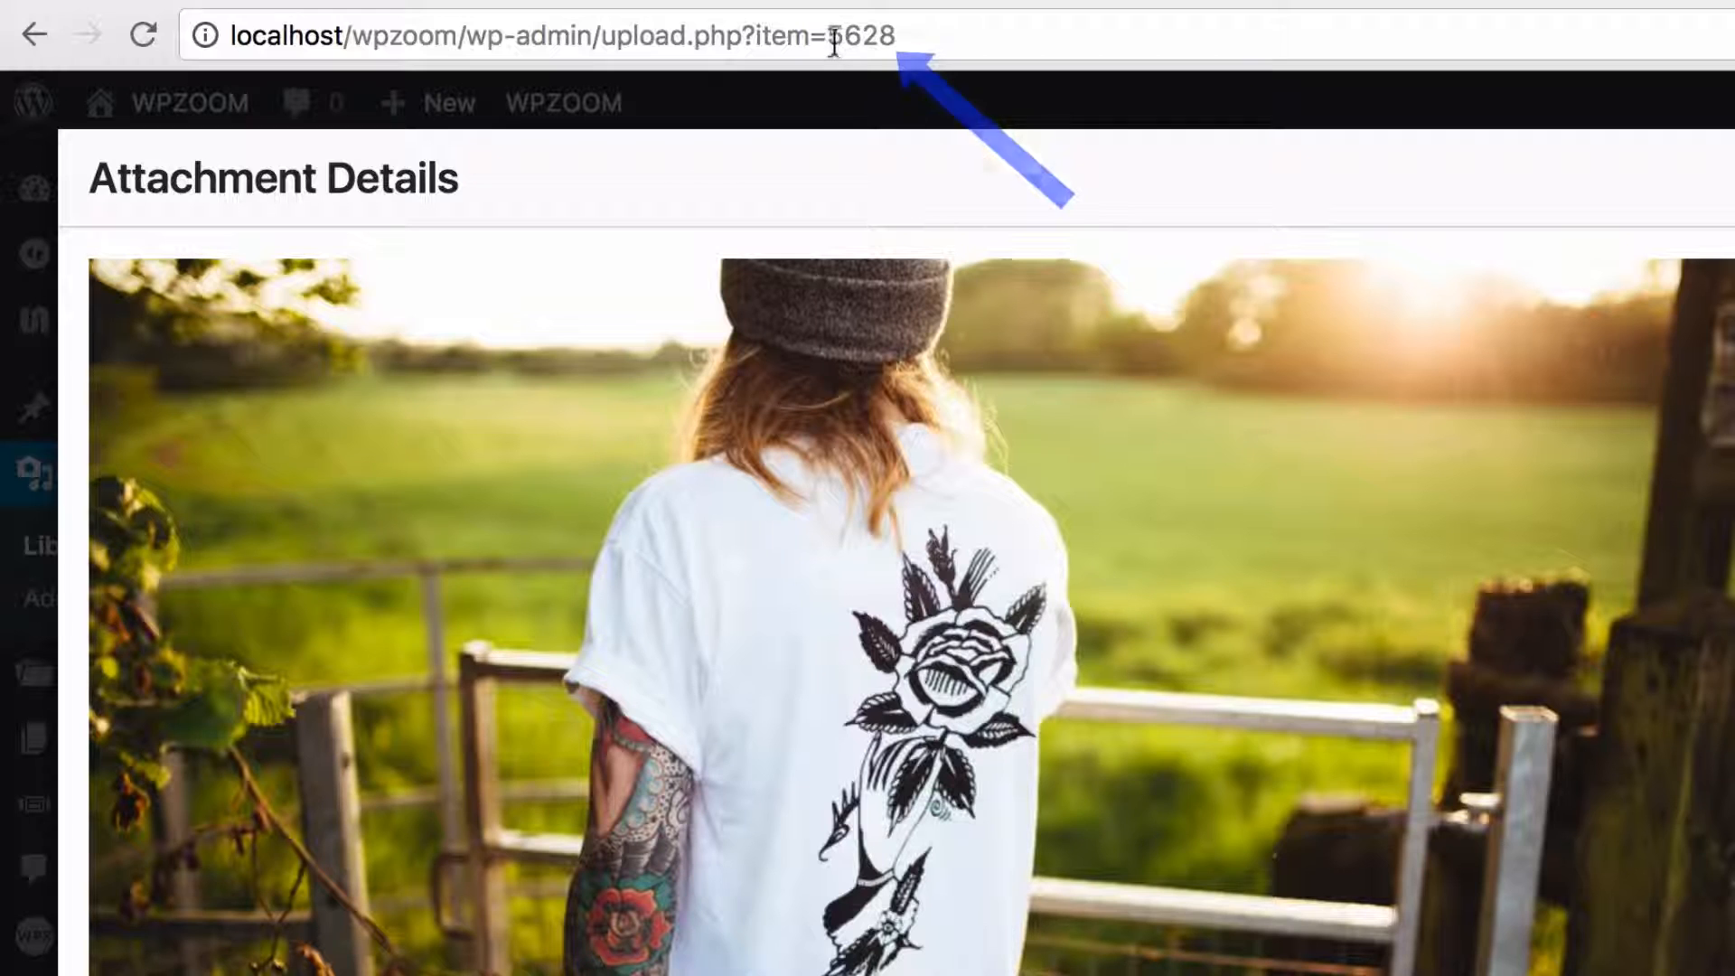
double_click(864, 35)
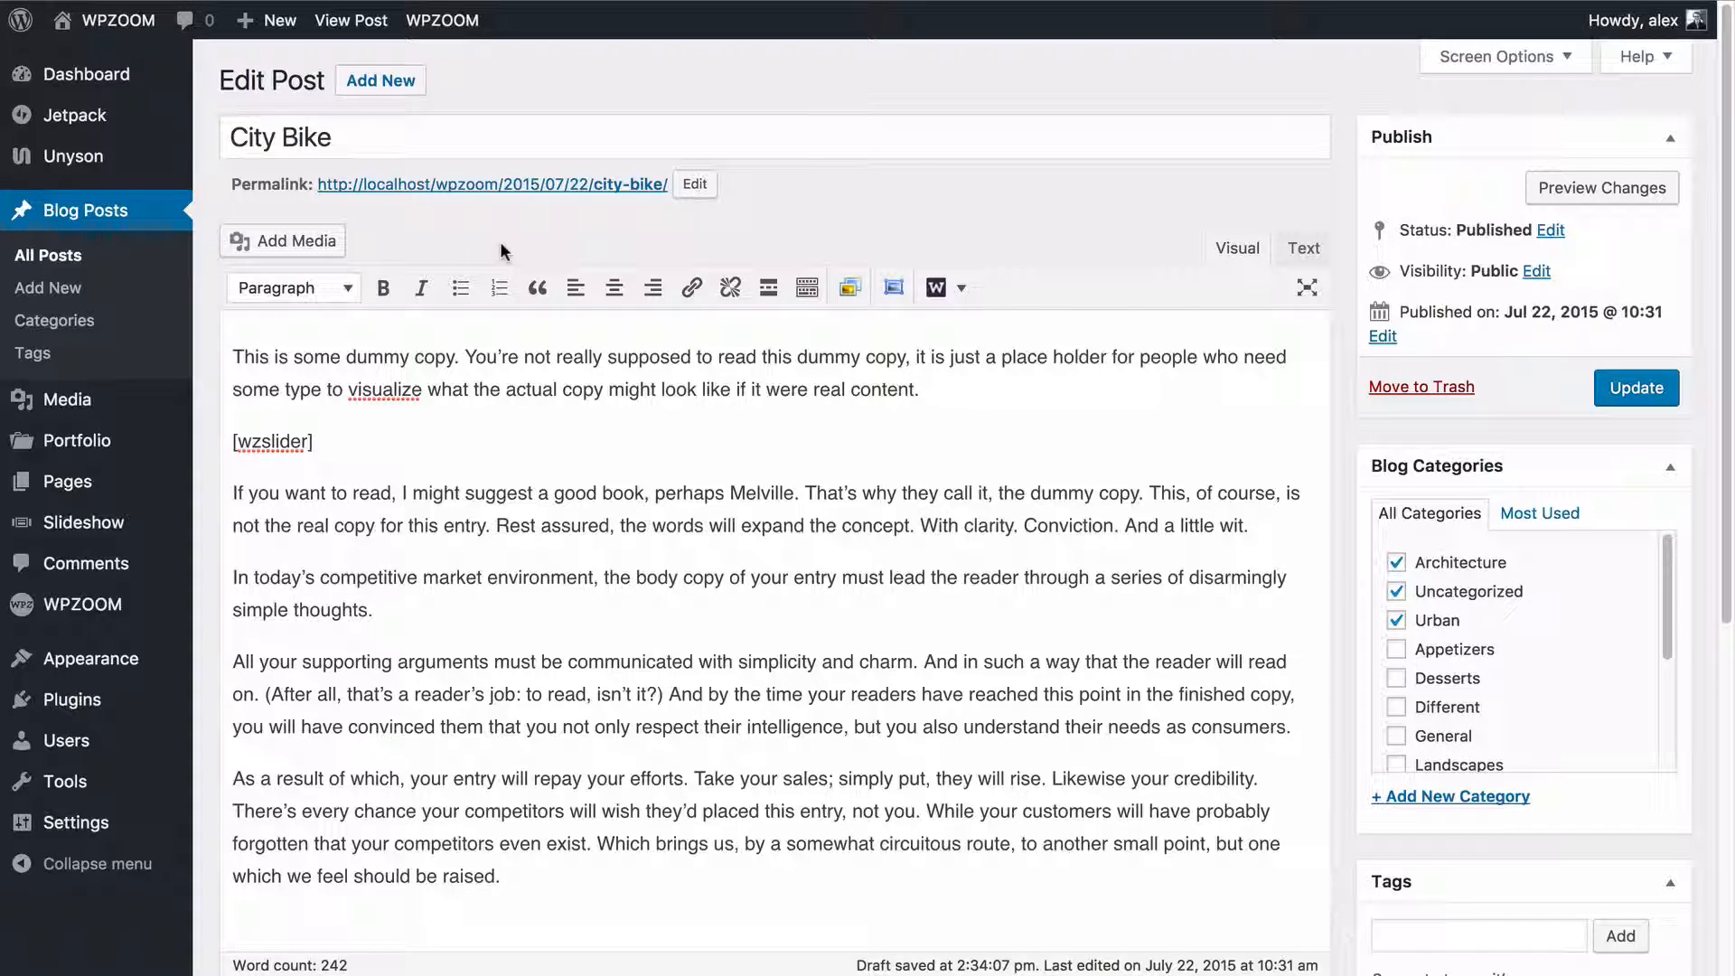
mouse_move(76, 441)
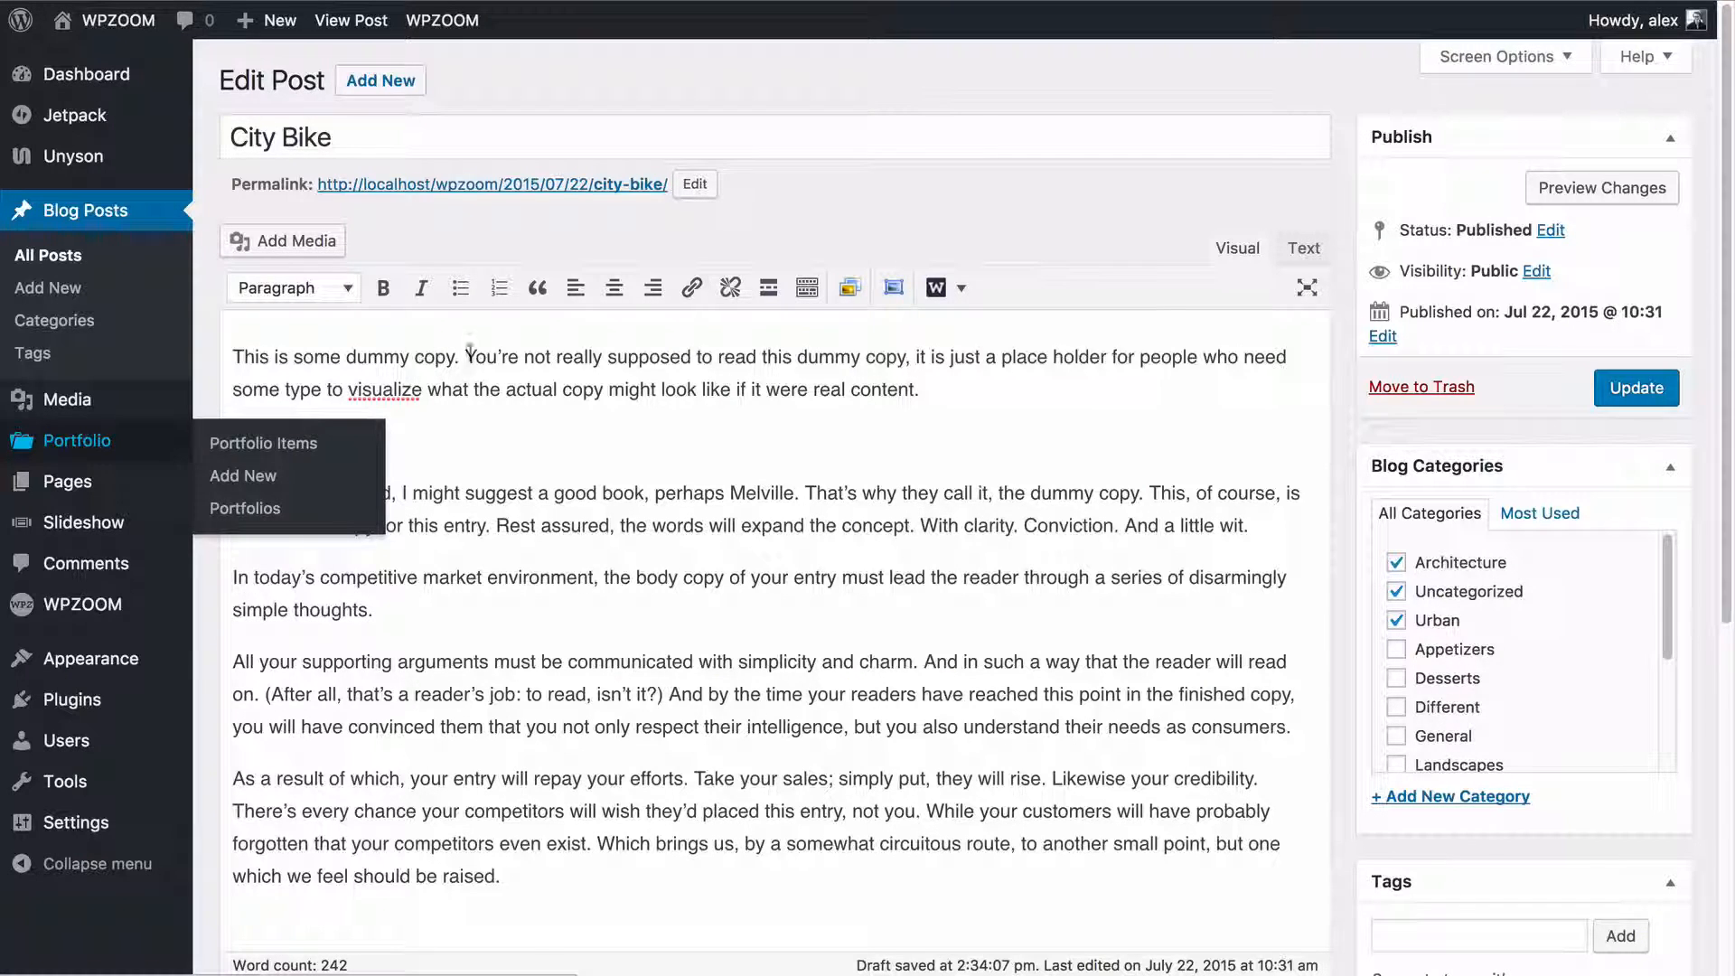
Insert [wzslider info="true" exclude="5628"] in place of the old shortcode.
left_click(848, 287)
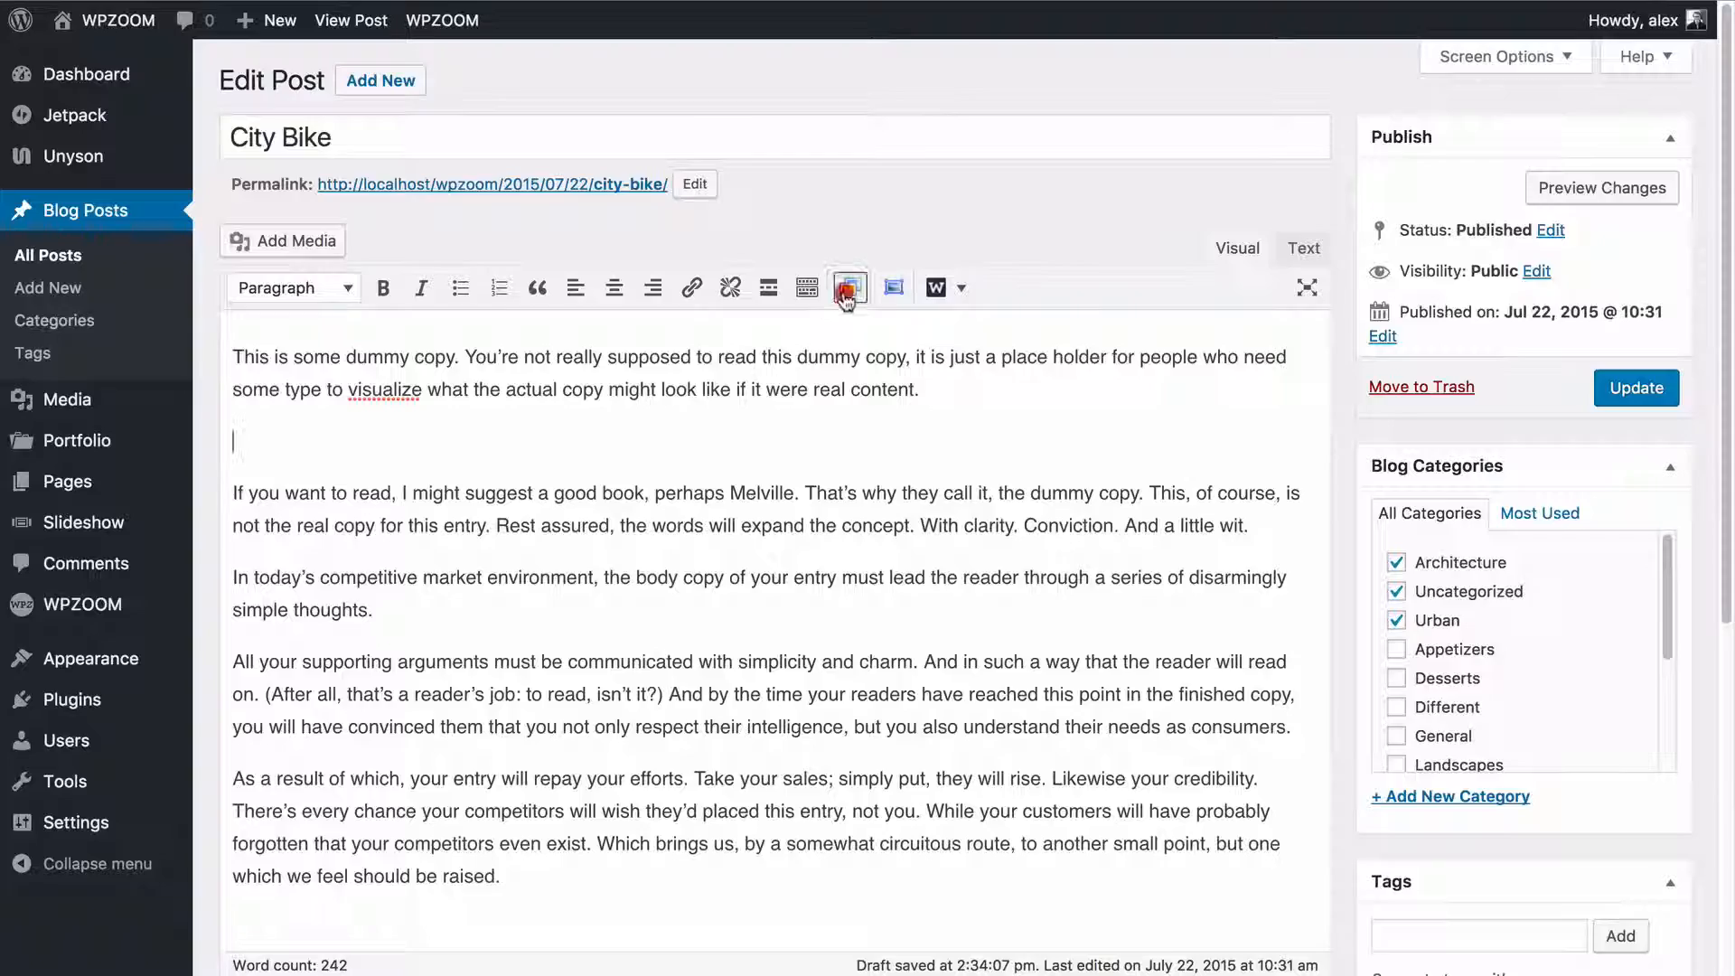
left_click(848, 288)
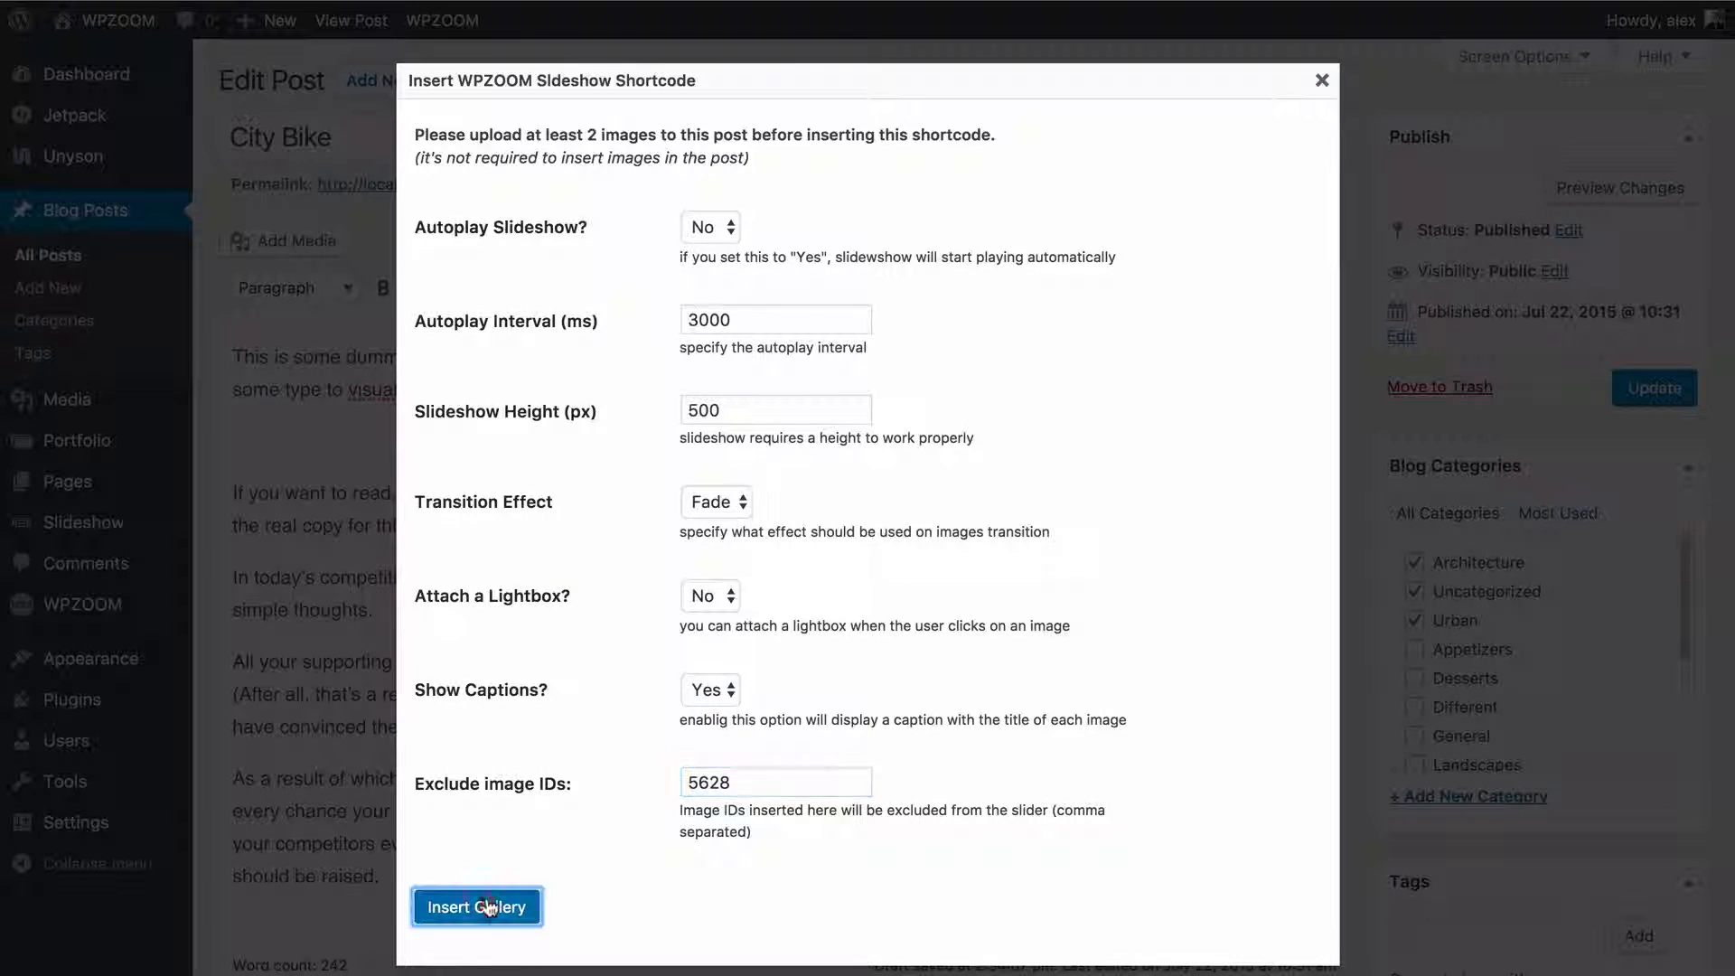
left_click(477, 906)
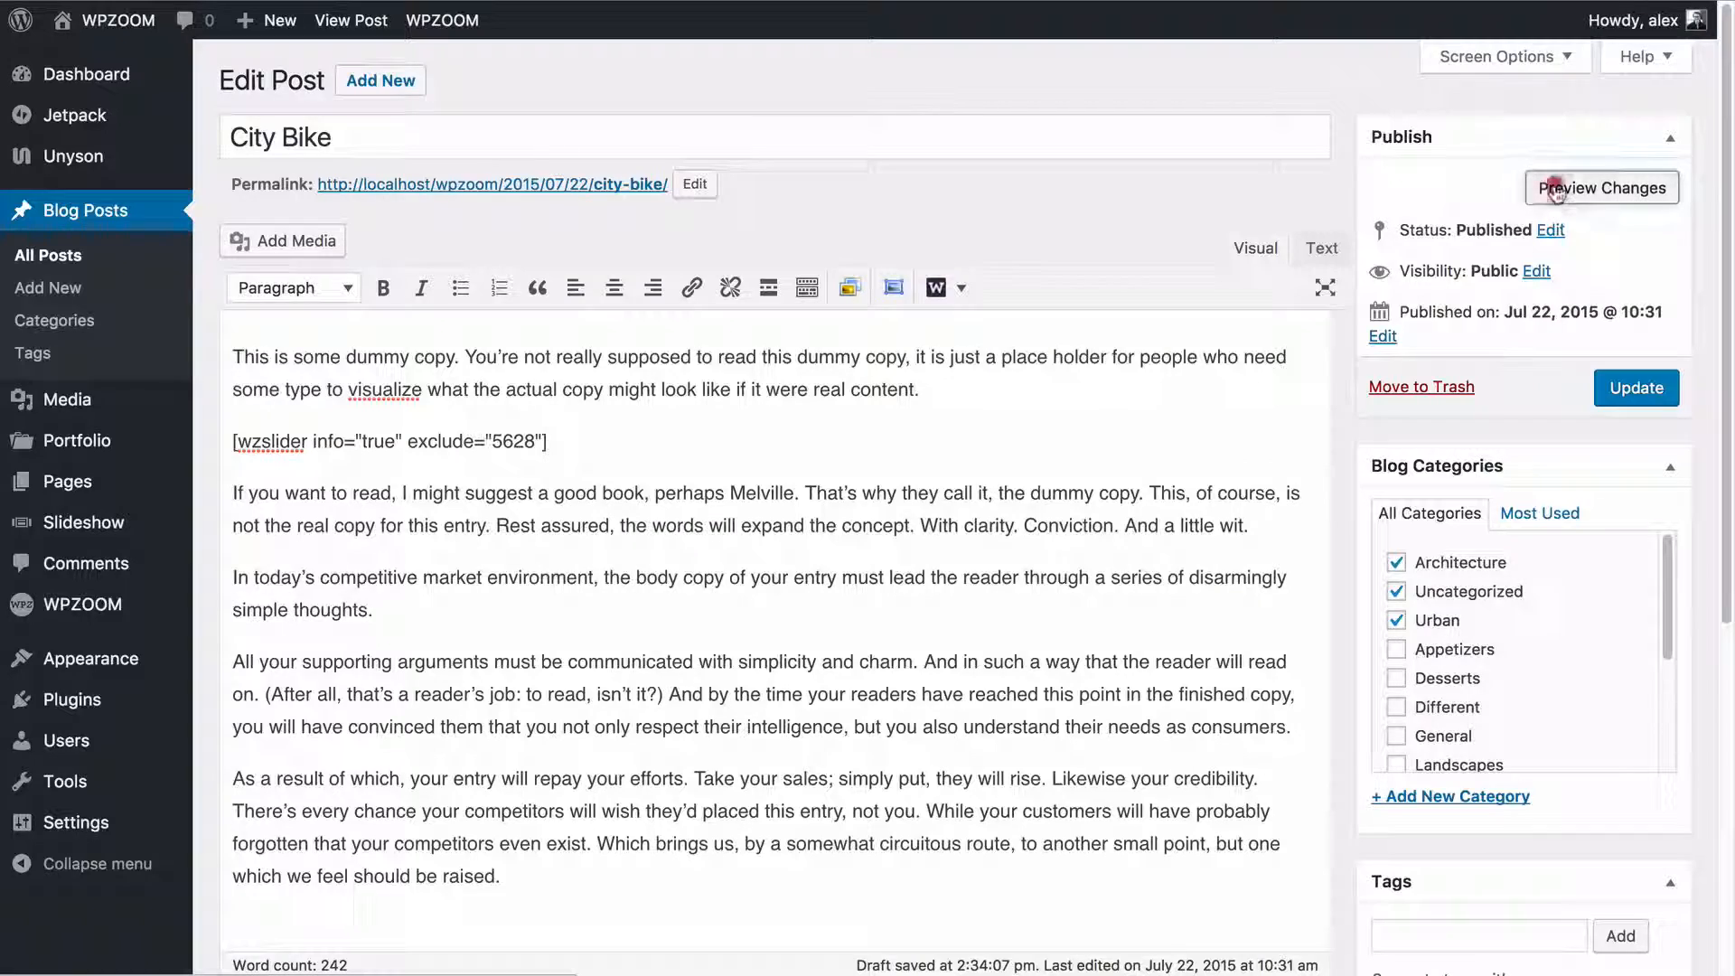
left_click(1601, 187)
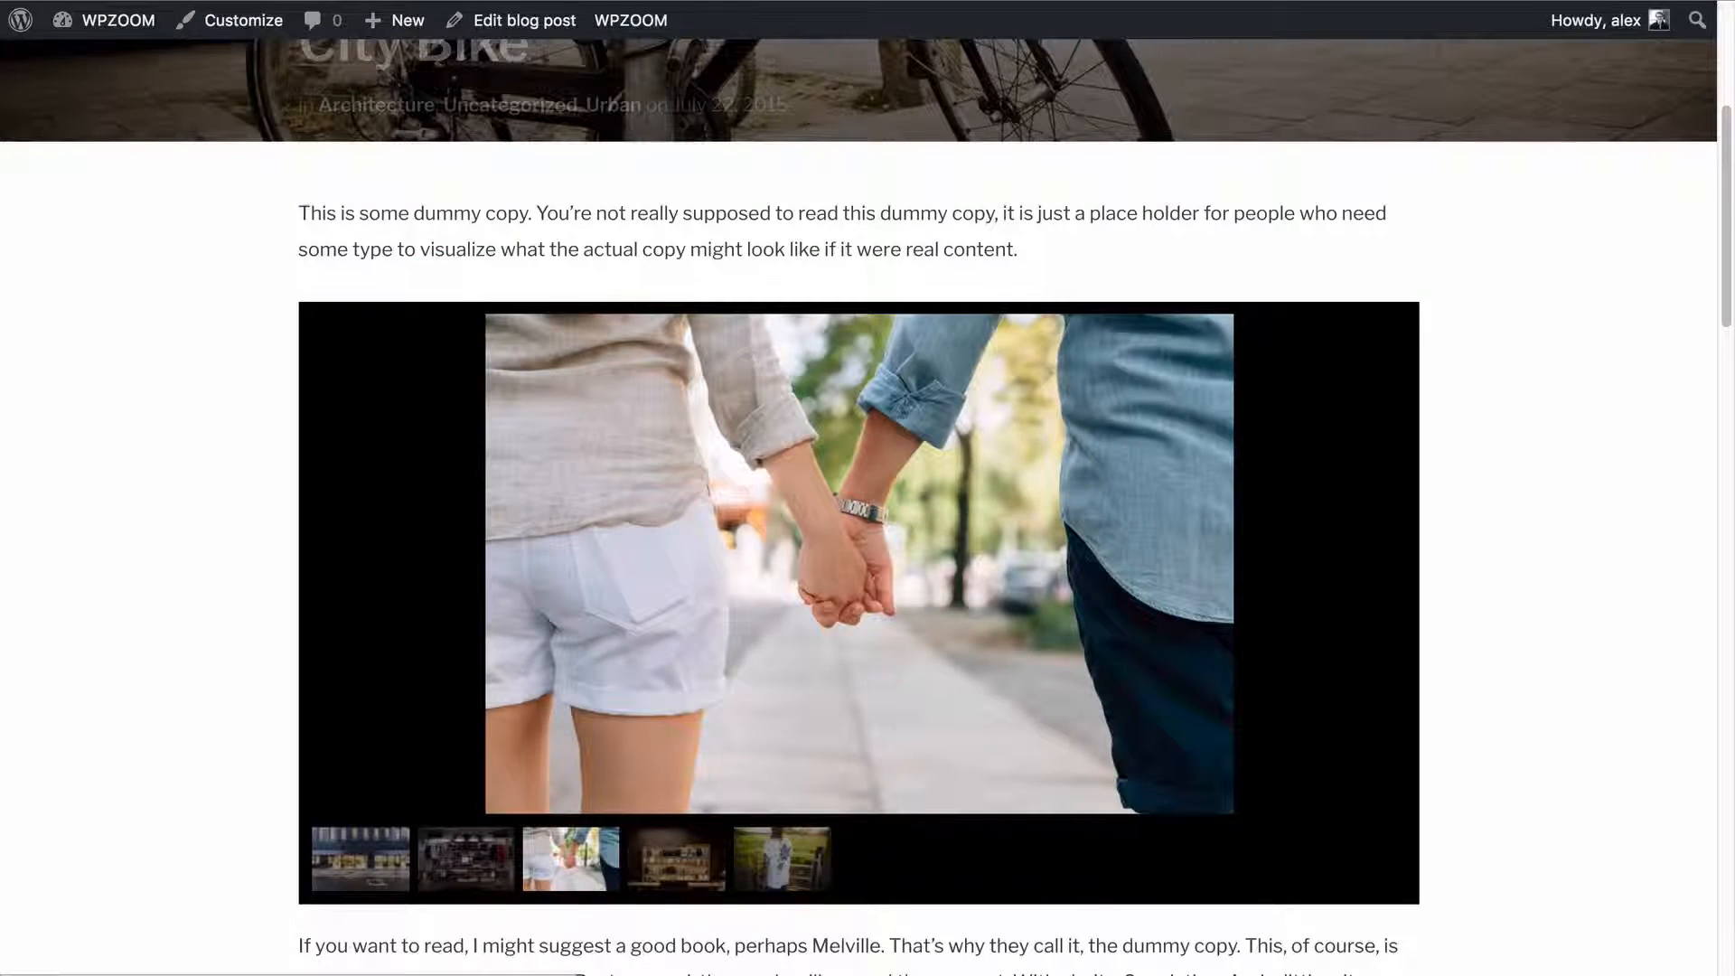
scroll("up", 3)
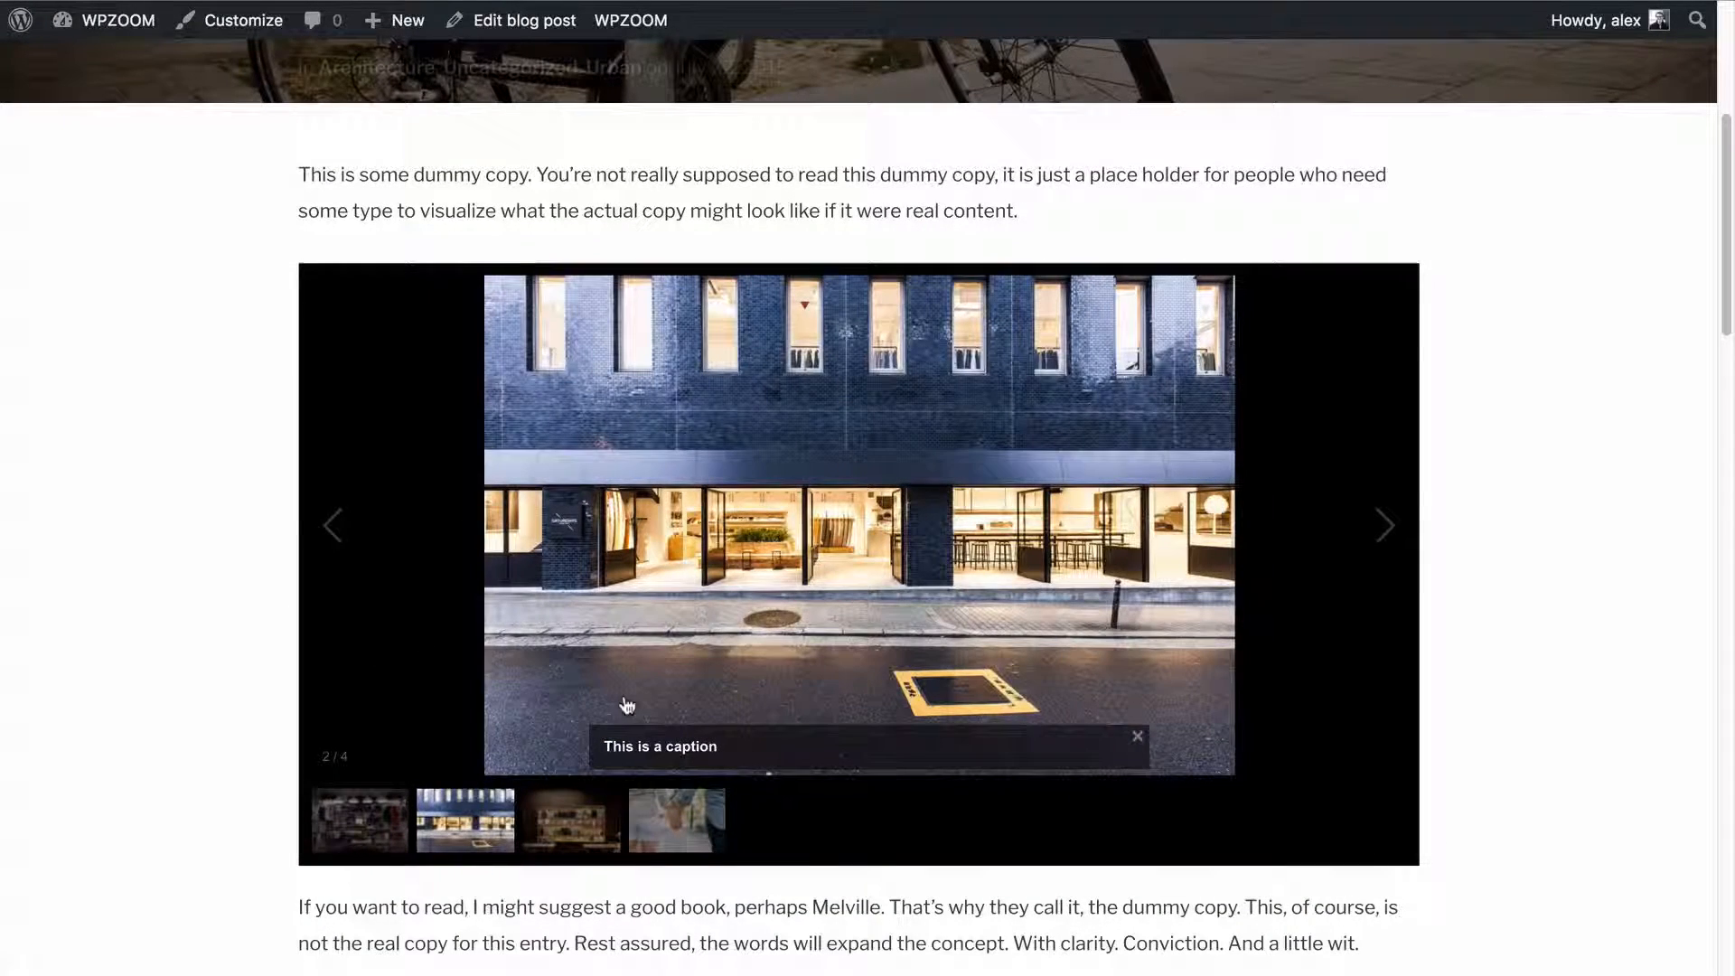
left_click(524, 19)
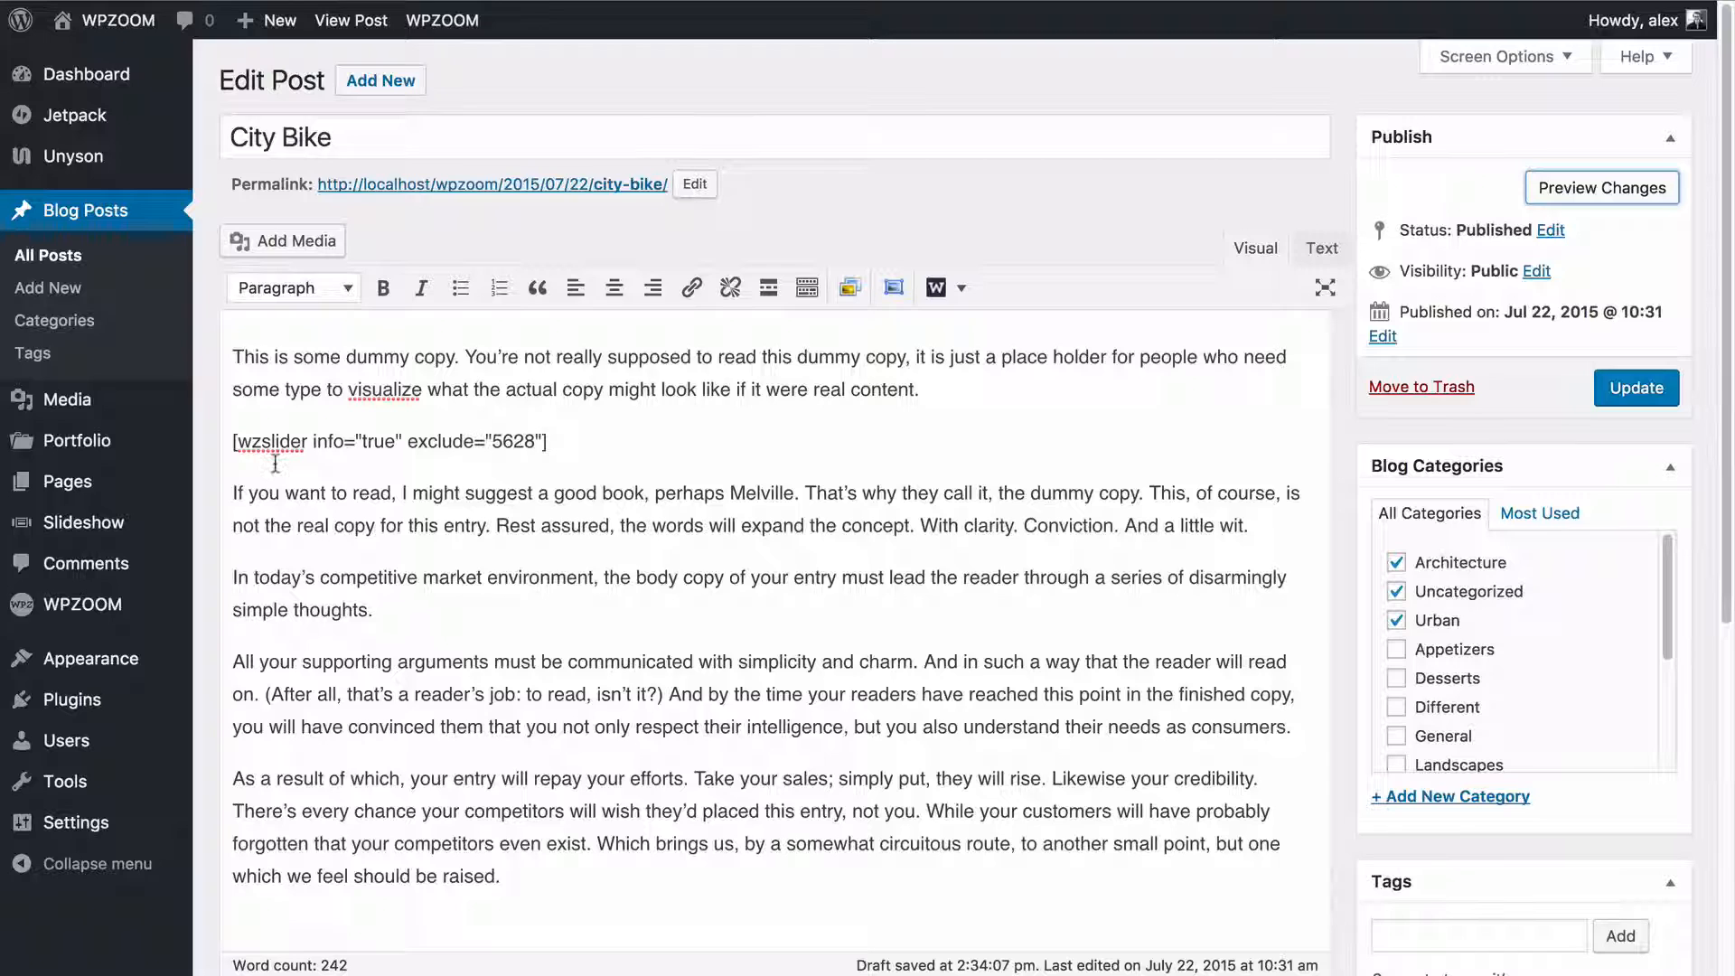